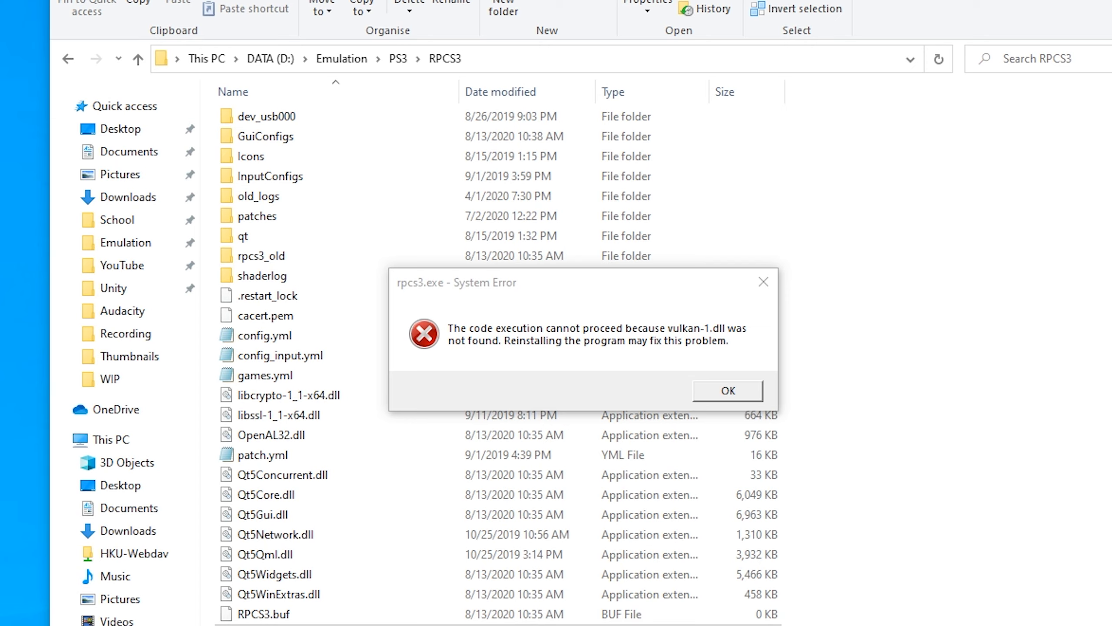
Step: Scroll the Guru3D DDU page to Download Locations and start a mirror download
{"action": "left_click", "coordinate": [279, 415]}
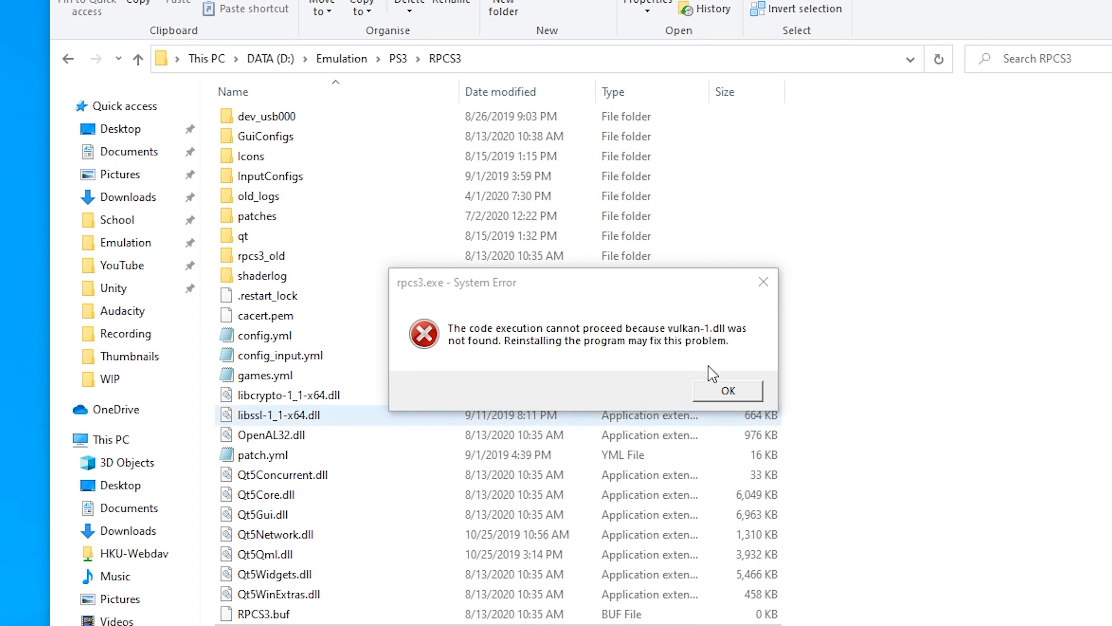
{"action": "mouse_move", "coordinate": [423, 299]}
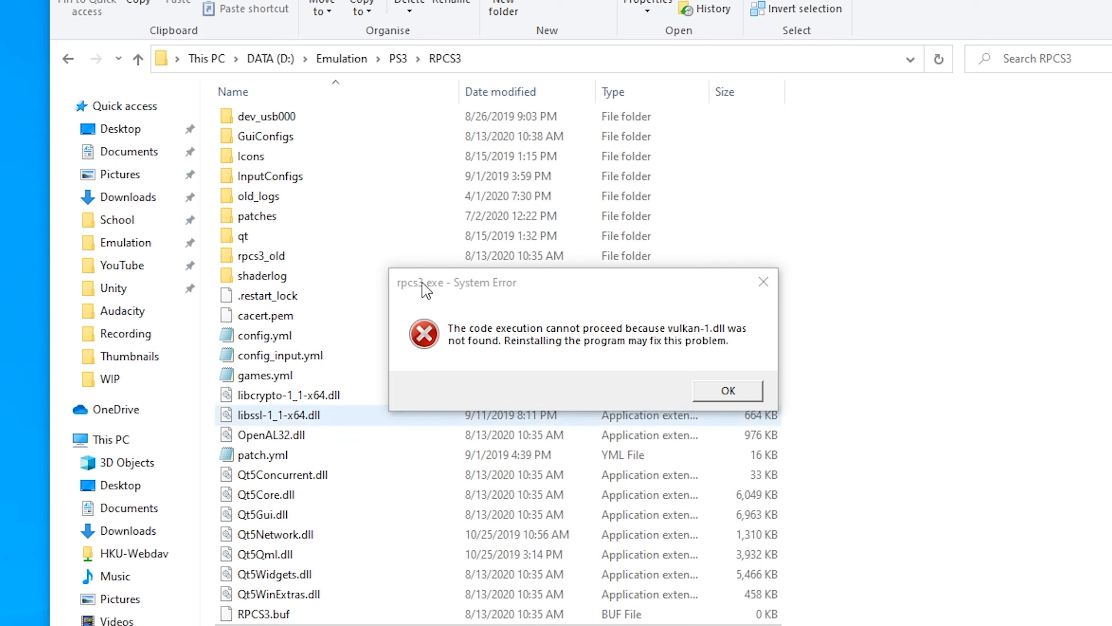
{"action": "left_click", "coordinate": [727, 390]}
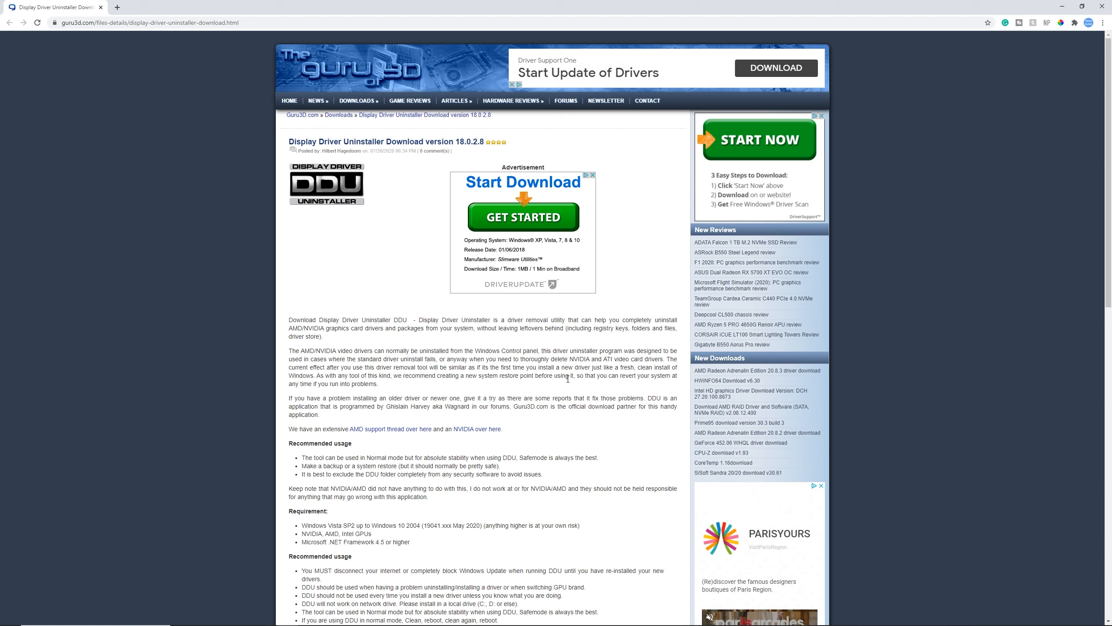
{"action": "scroll", "scroll_direction": "down", "scroll_amount": 3}
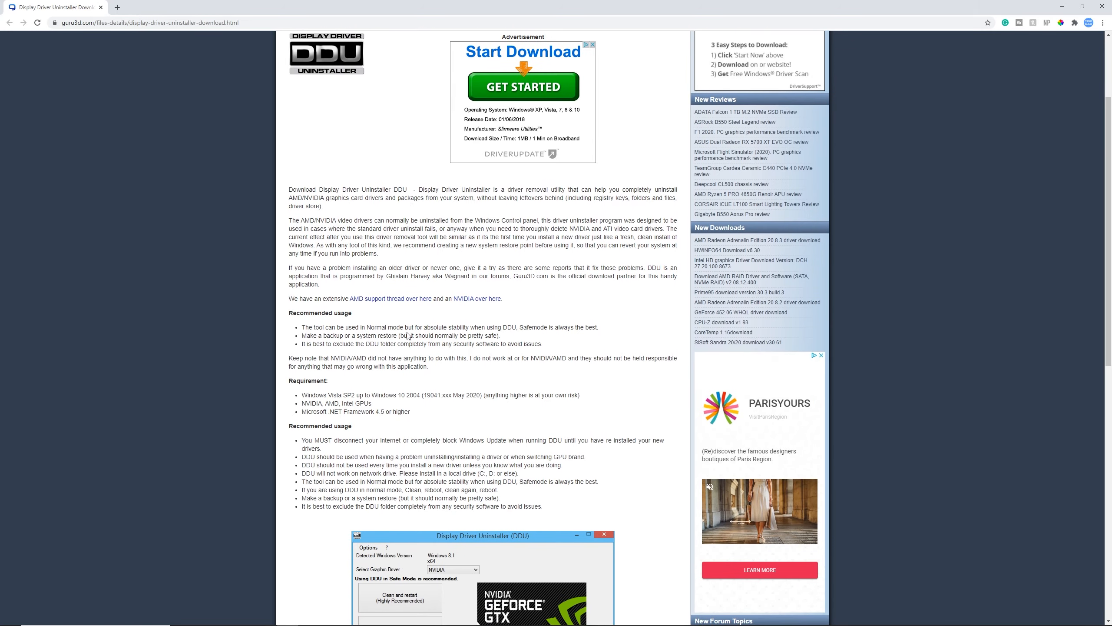
{"action": "scroll", "scroll_direction": "down", "scroll_amount": 3}
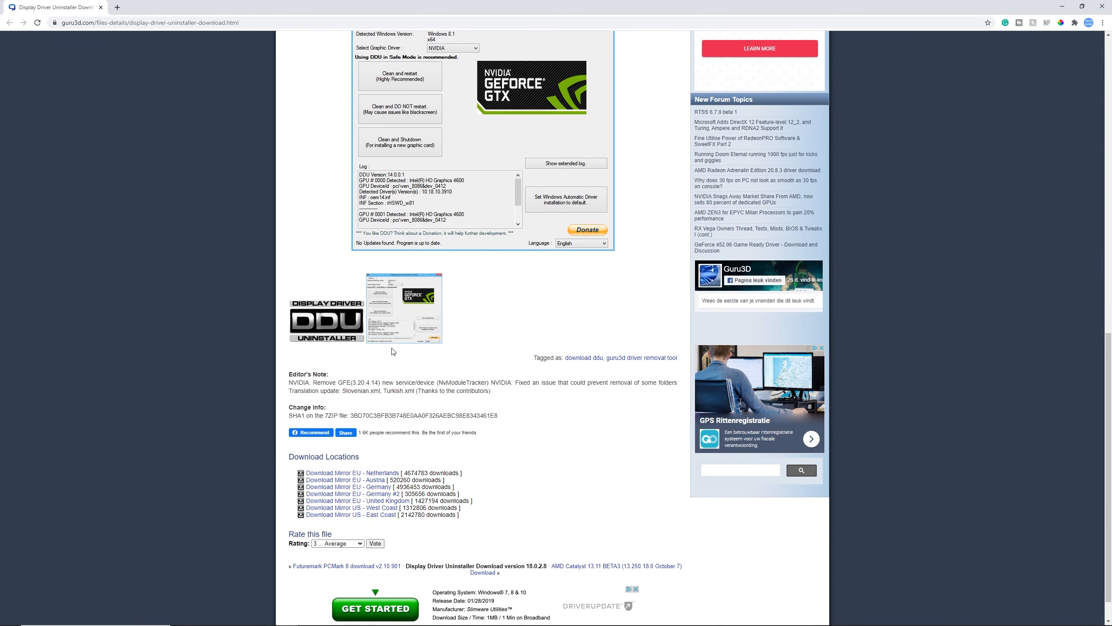
{"action": "mouse_move", "coordinate": [411, 497]}
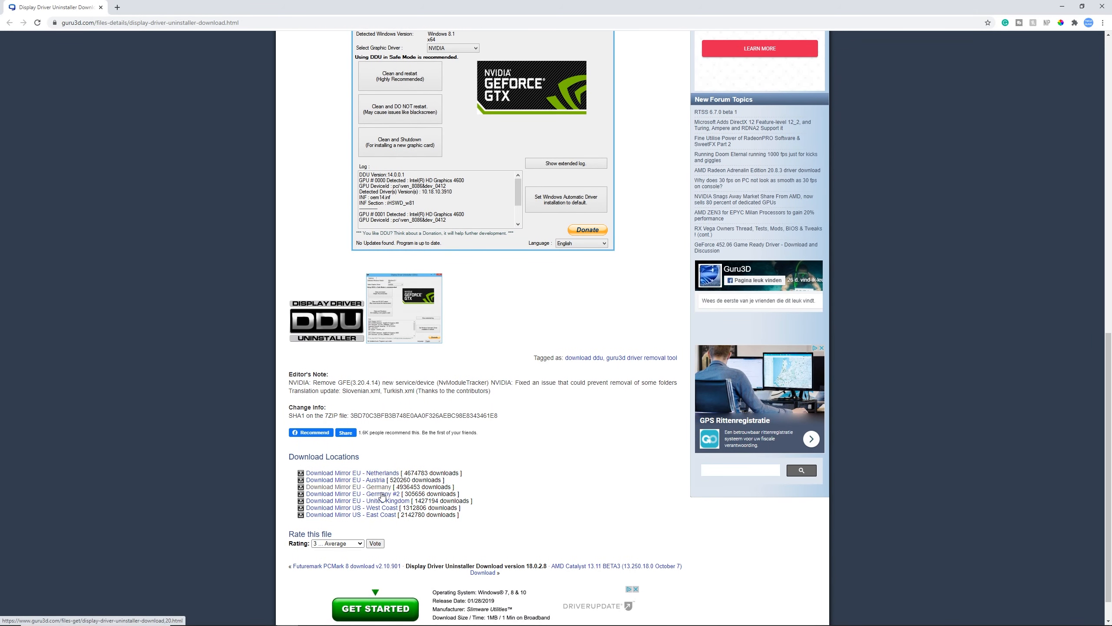
{"action": "left_click", "coordinate": [354, 493]}
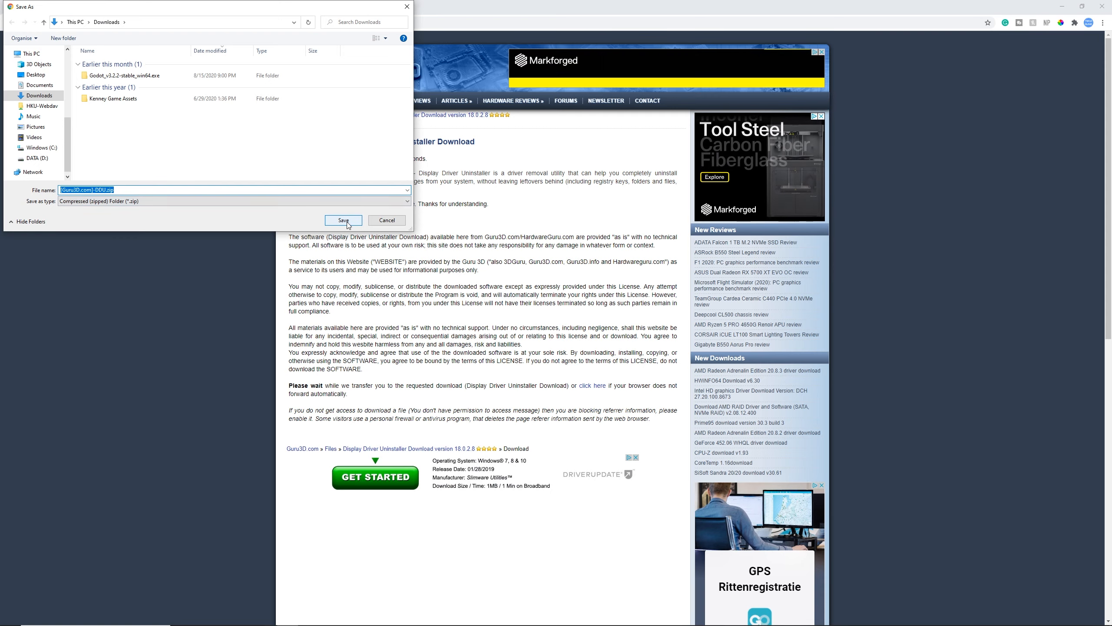
Step: Save the DDU zip to Downloads and Extract All into its suggested folder
{"action": "left_click", "coordinate": [343, 220]}
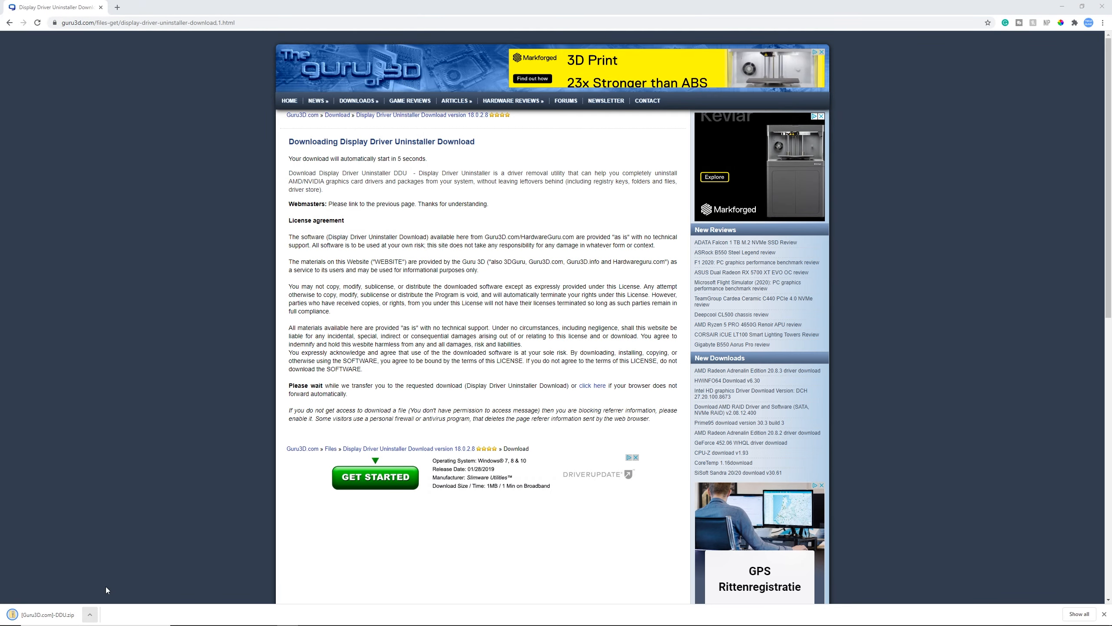
{"action": "right_click", "coordinate": [452, 247]}
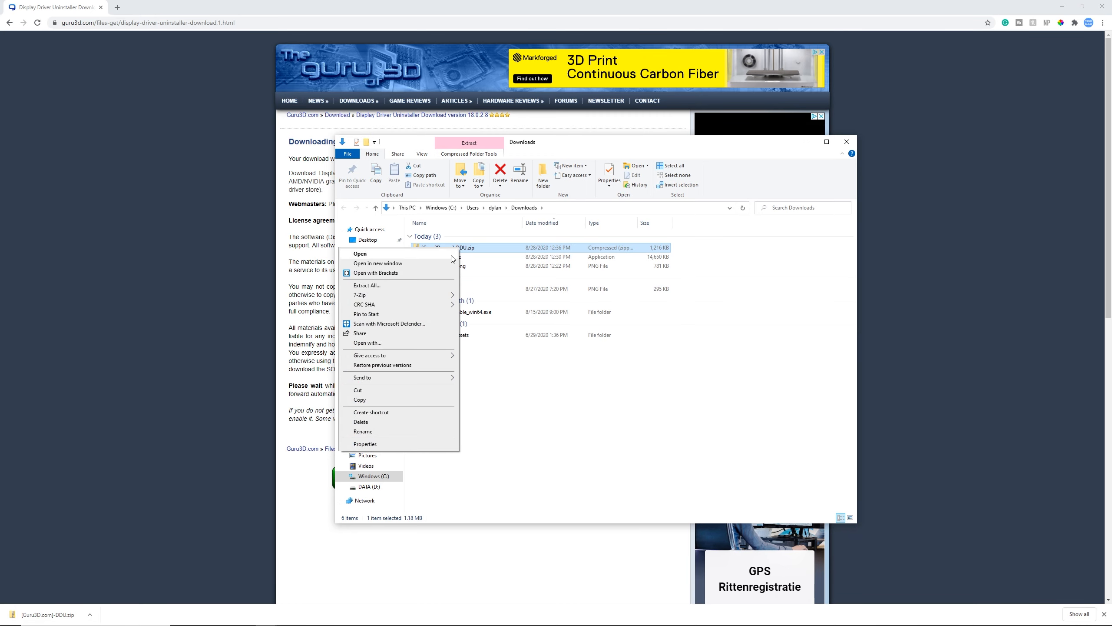
{"action": "left_click", "coordinate": [366, 285]}
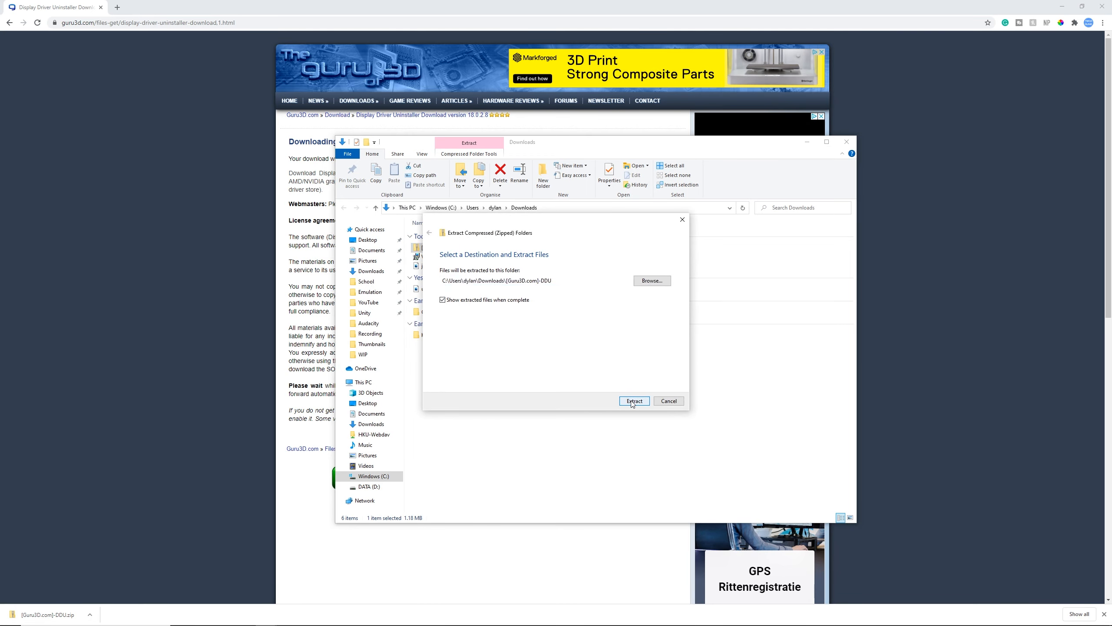
{"action": "left_click", "coordinate": [634, 401]}
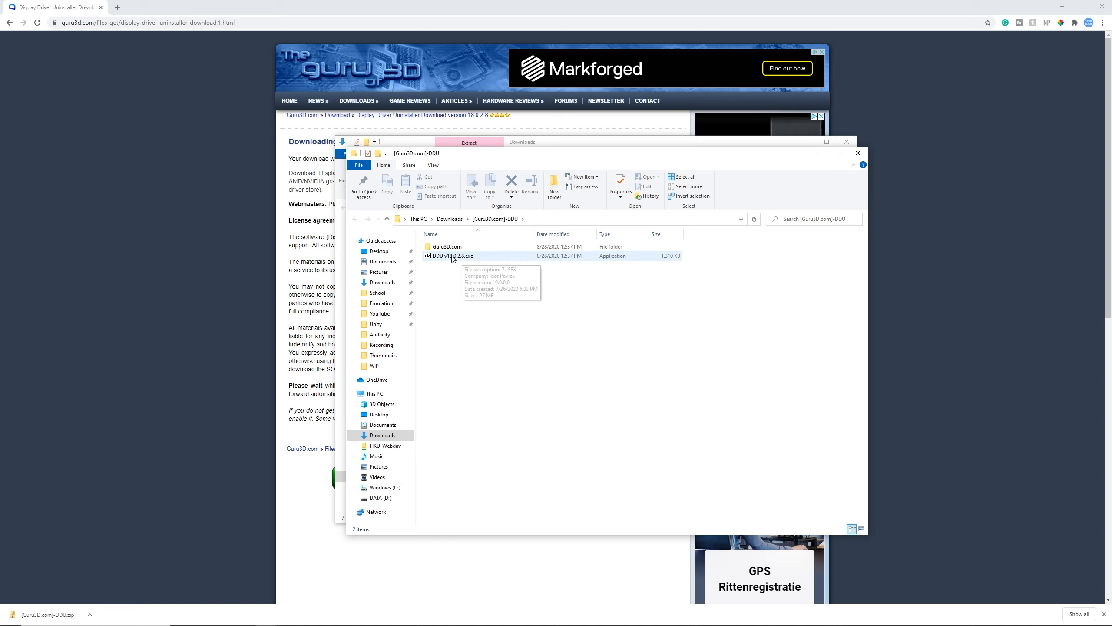
Step: Unpack DDU v18.0.2.8.exe, then run Display Driver Uninstaller.exe from the extracted folder
{"action": "left_click", "coordinate": [461, 256]}
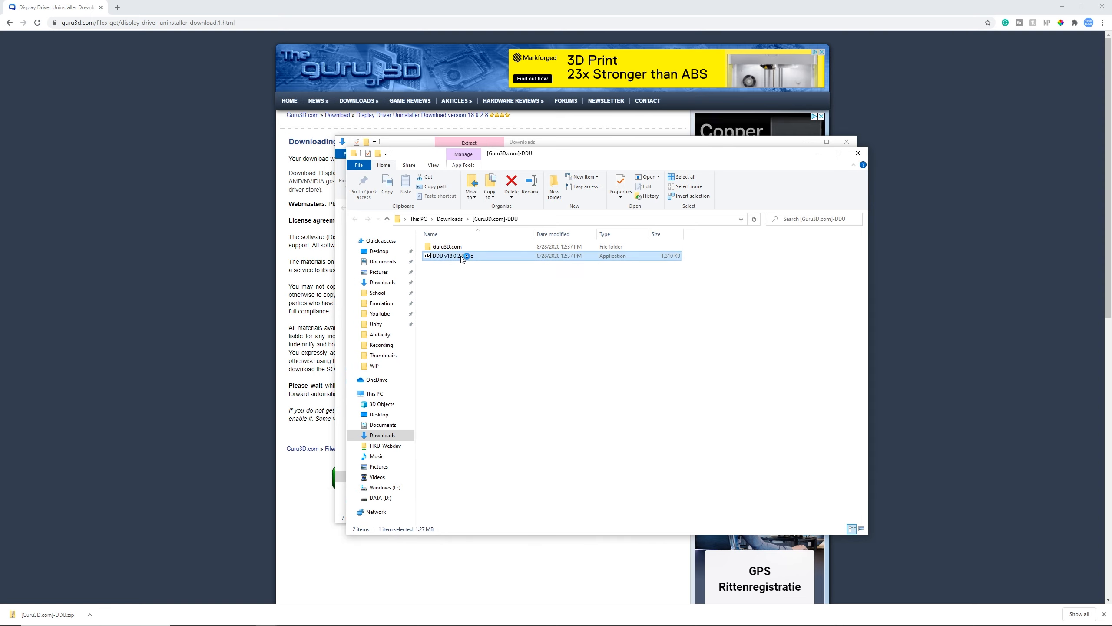
{"action": "double_click", "coordinate": [452, 255]}
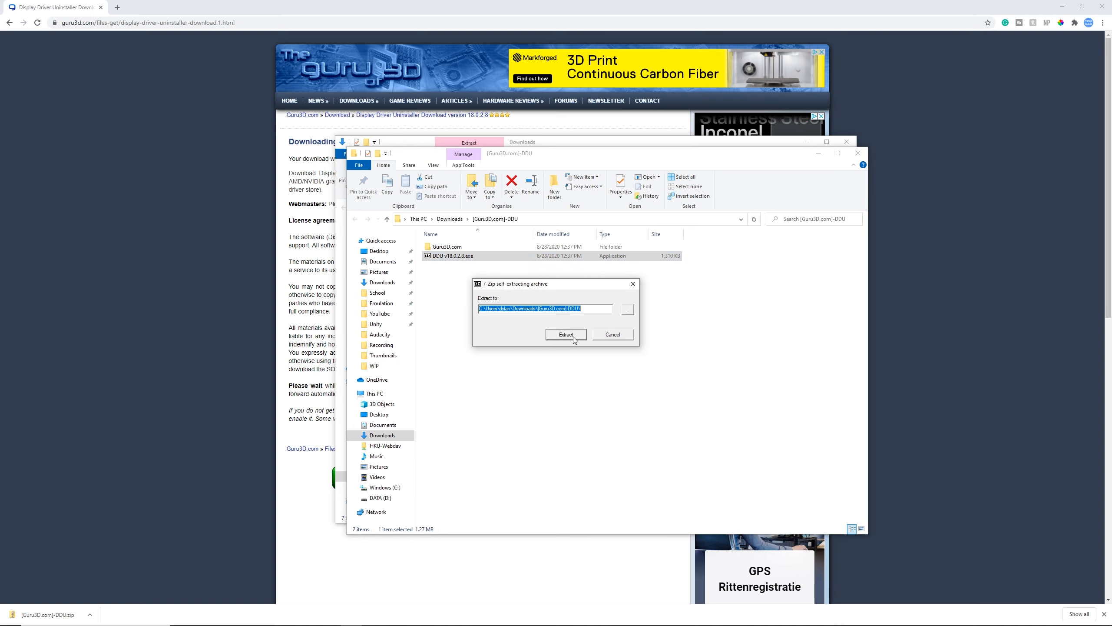
{"action": "left_click", "coordinate": [566, 334]}
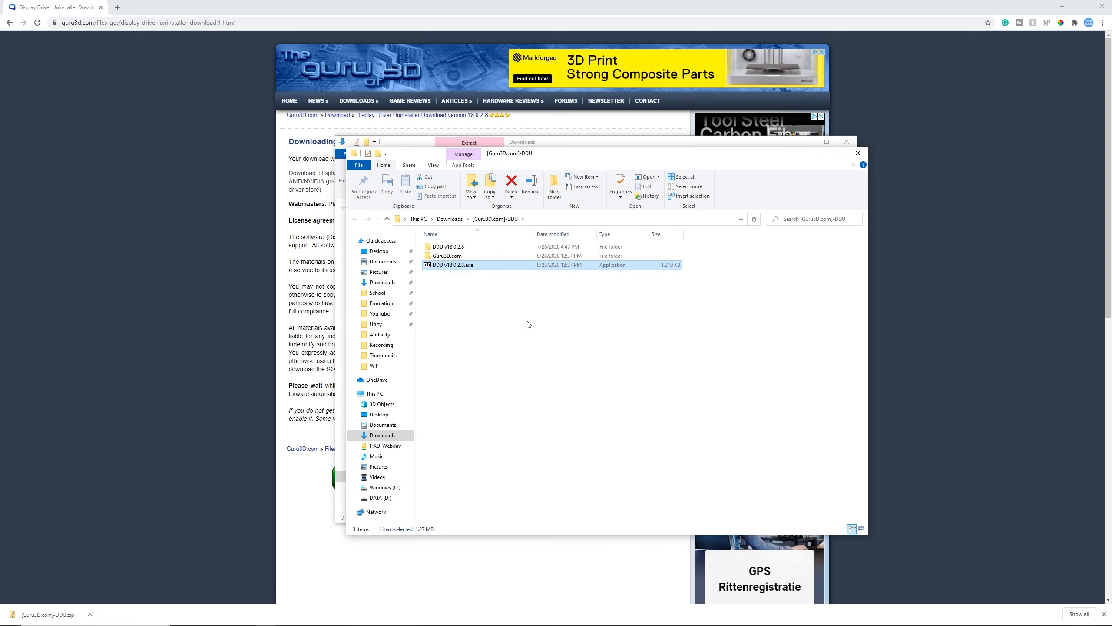
{"action": "mouse_move", "coordinate": [451, 246]}
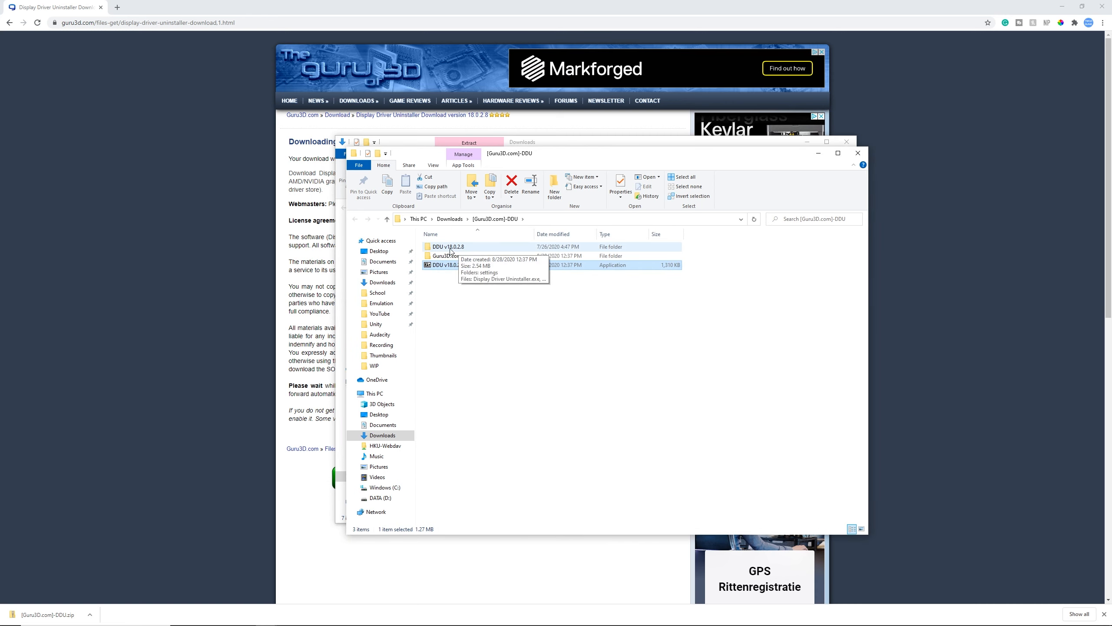
{"action": "double_click", "coordinate": [444, 246]}
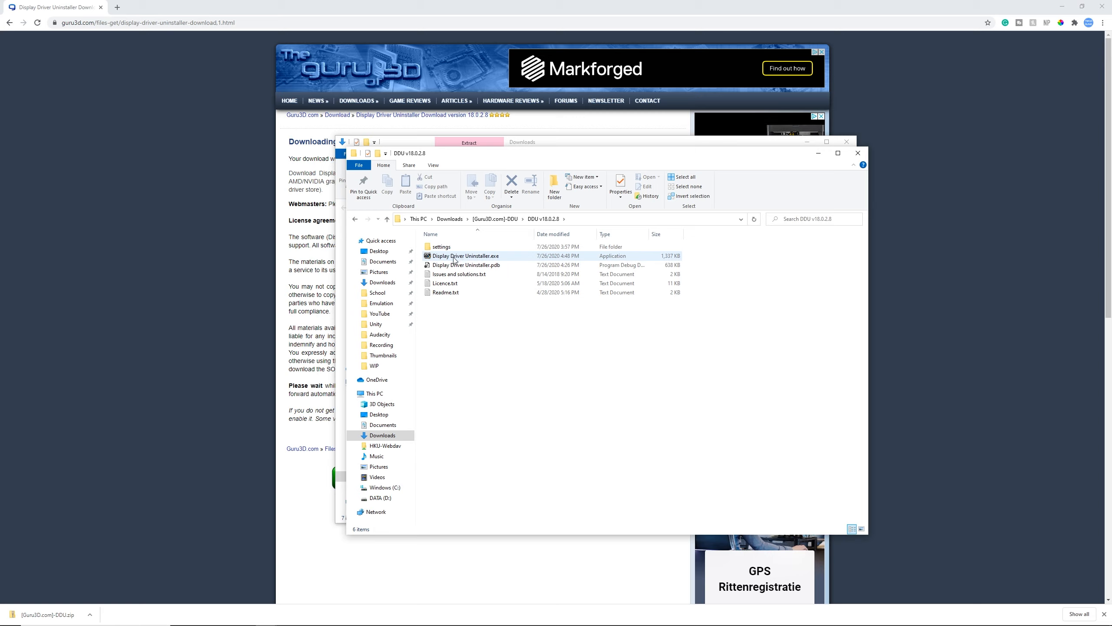
{"action": "mouse_move", "coordinate": [481, 259]}
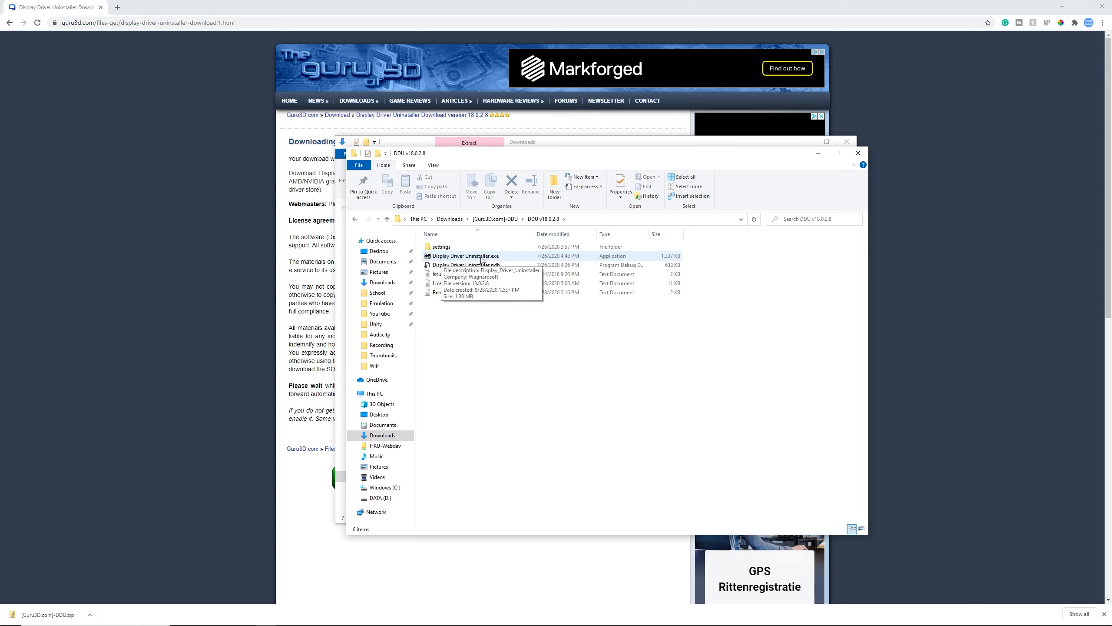
{"action": "double_click", "coordinate": [465, 255]}
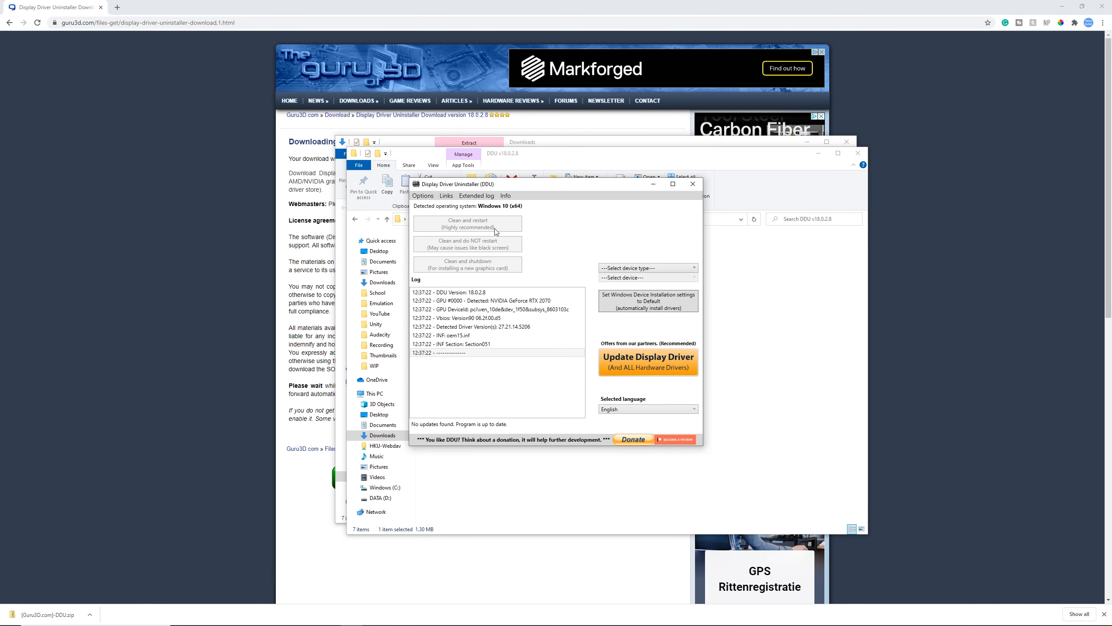
Step: Review the DDU Options window checkboxes, then close it
{"action": "left_click", "coordinate": [424, 195]}
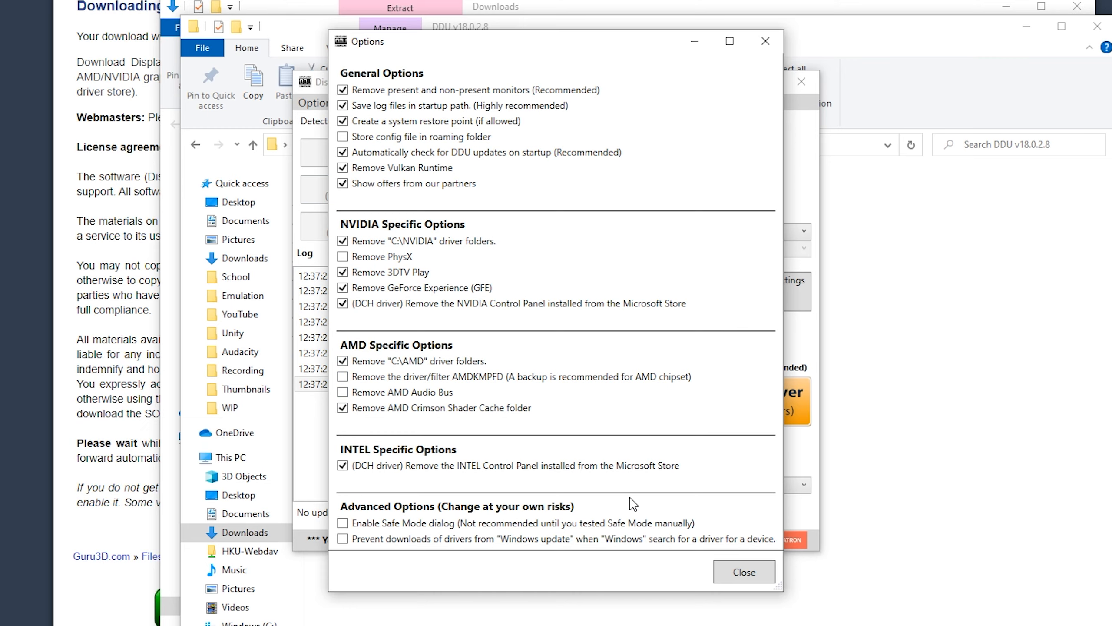
{"action": "left_click", "coordinate": [744, 571]}
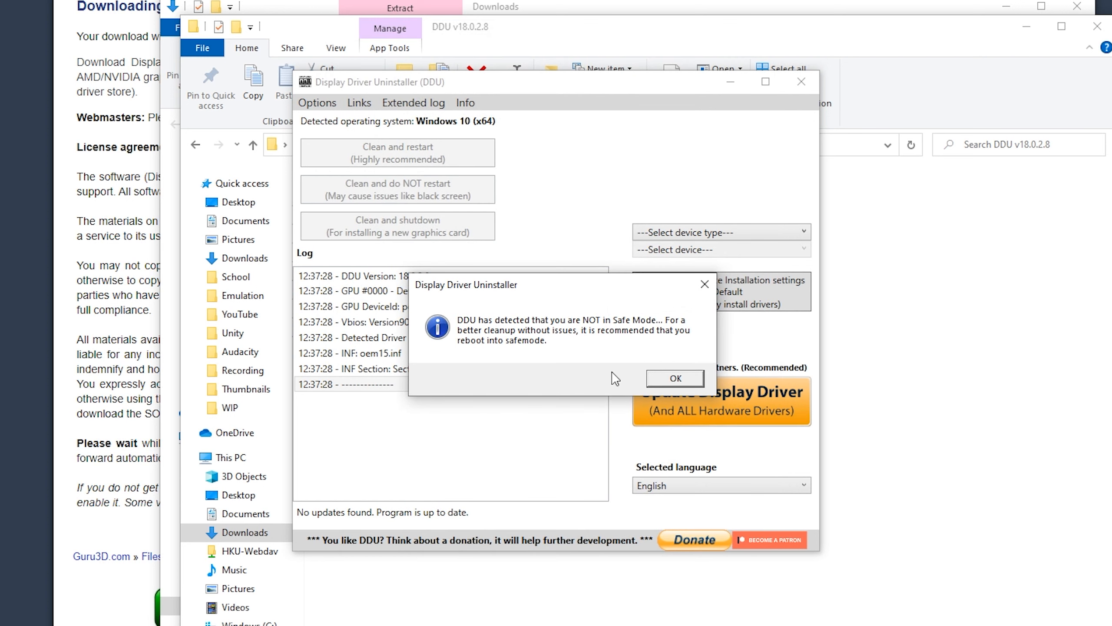
{"action": "mouse_move", "coordinate": [477, 333]}
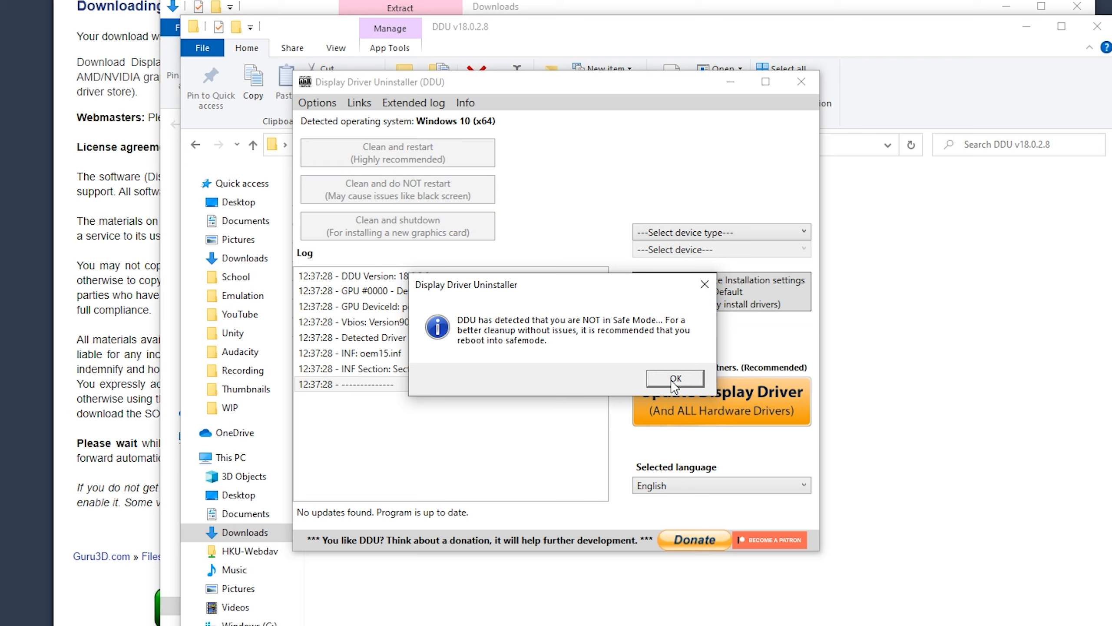
Step: Dismiss the Safe Mode notice, select GPU and NVIDIA, and run 'Clean and do NOT restart'
{"action": "left_click", "coordinate": [674, 378]}
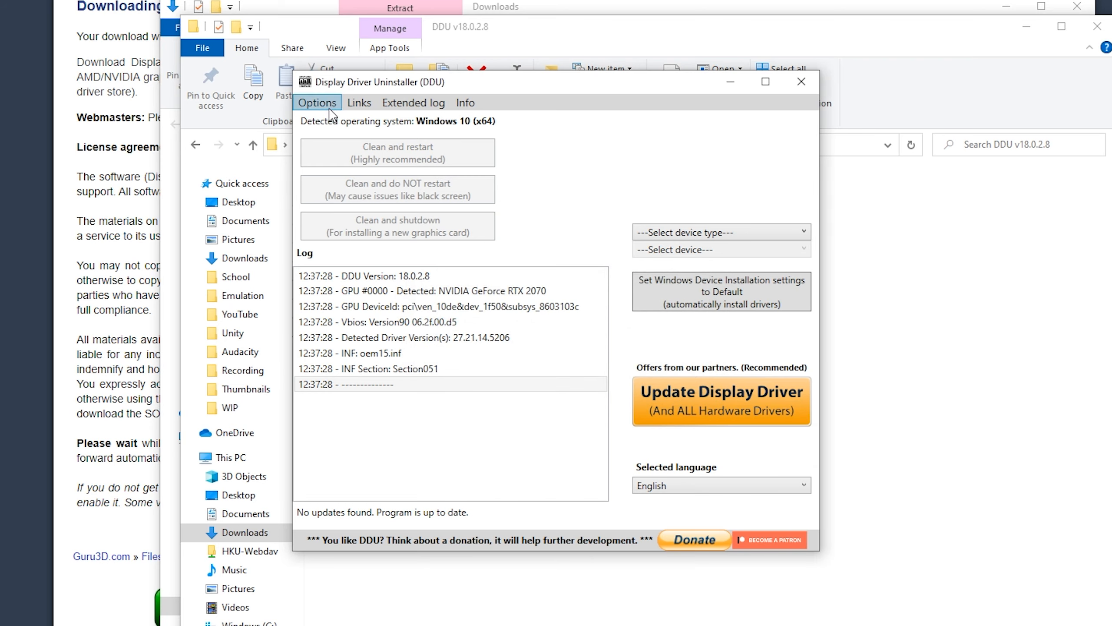
{"action": "left_click", "coordinate": [721, 232]}
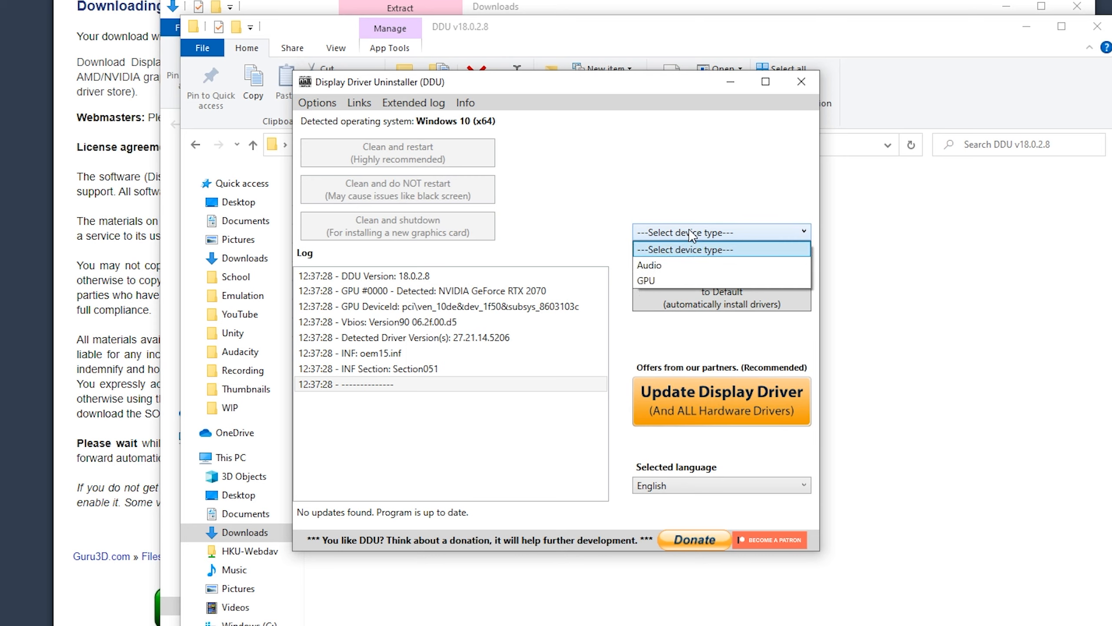
{"action": "mouse_move", "coordinate": [653, 284]}
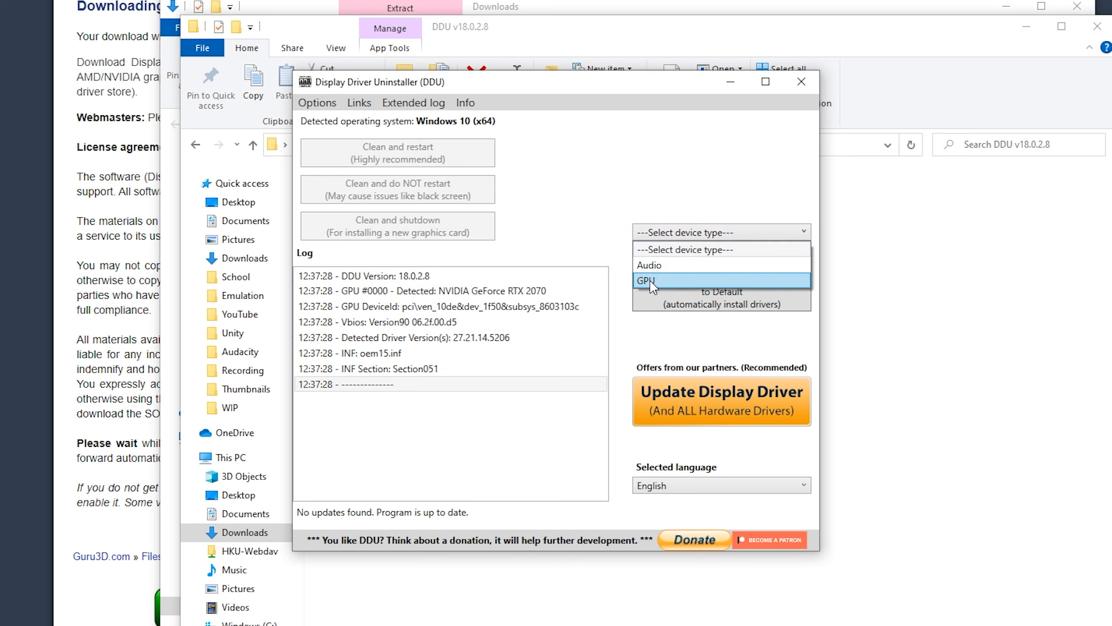
{"action": "left_click", "coordinate": [651, 280]}
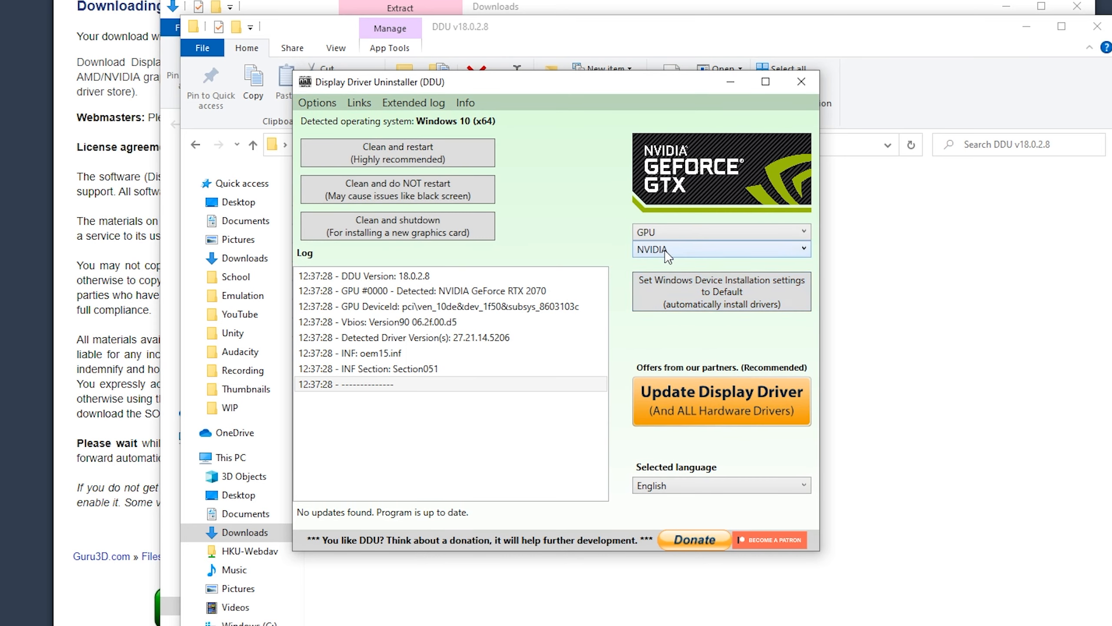
{"action": "left_click", "coordinate": [721, 249]}
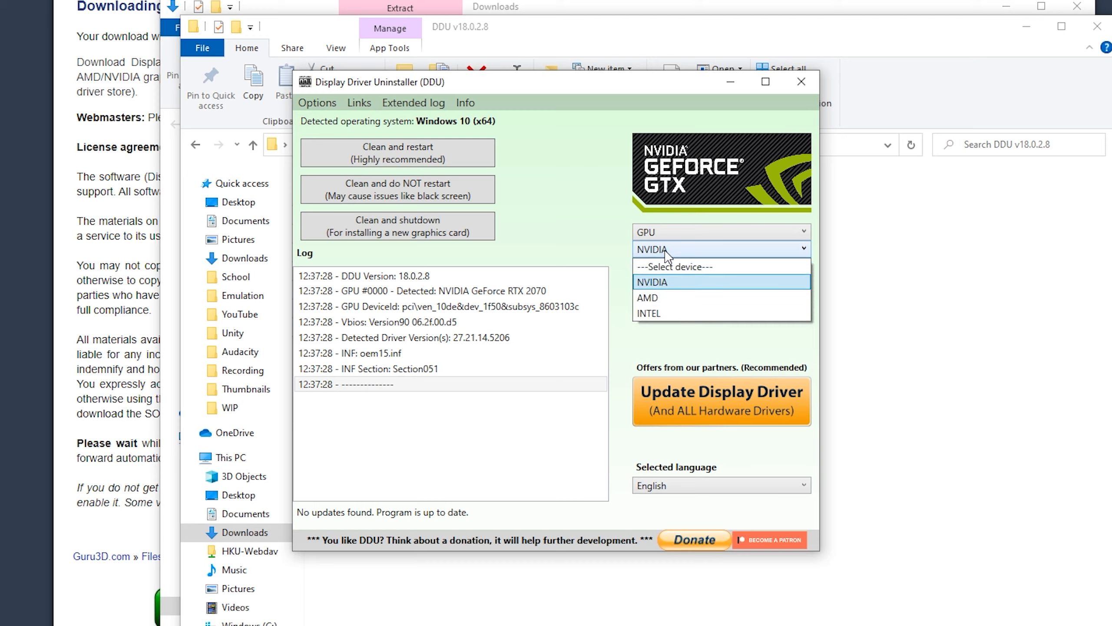
{"action": "mouse_move", "coordinate": [673, 266]}
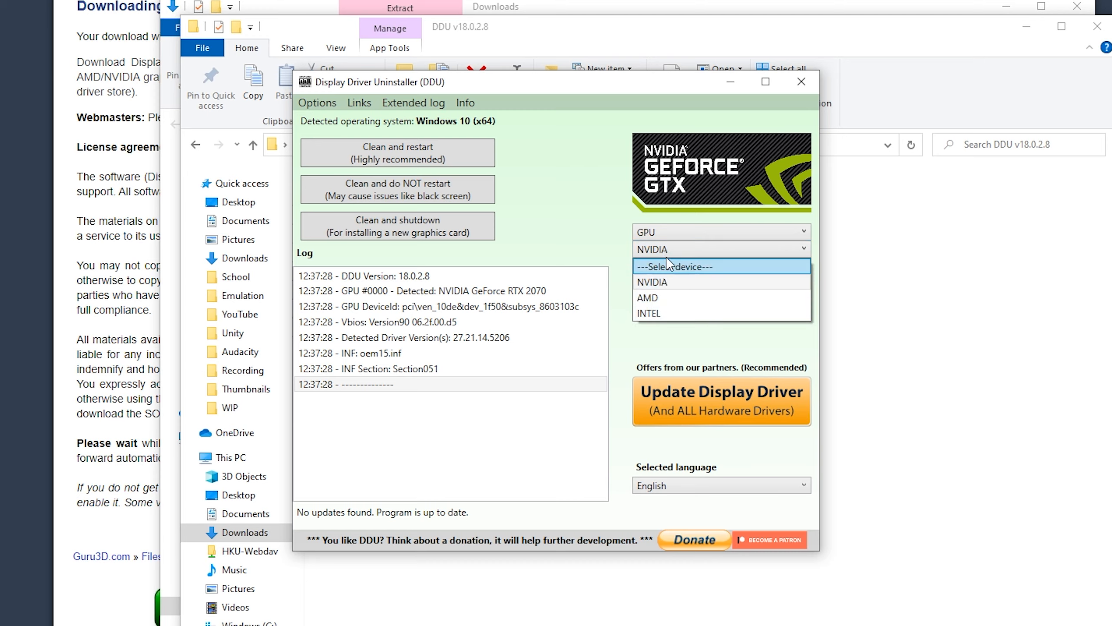
{"action": "mouse_move", "coordinate": [700, 288]}
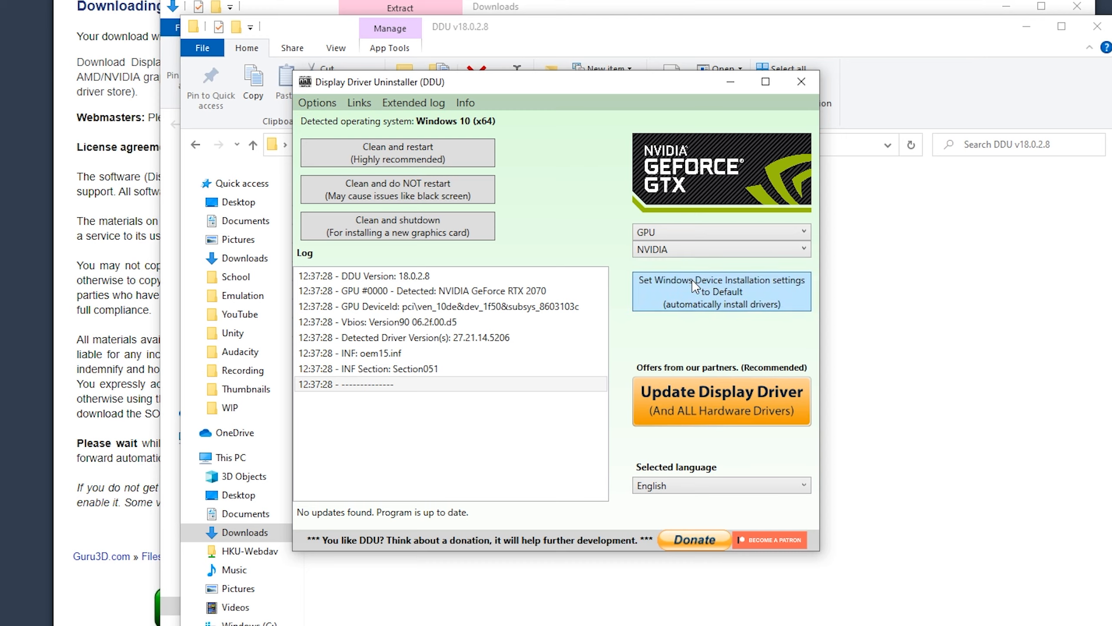
{"action": "mouse_move", "coordinate": [513, 160]}
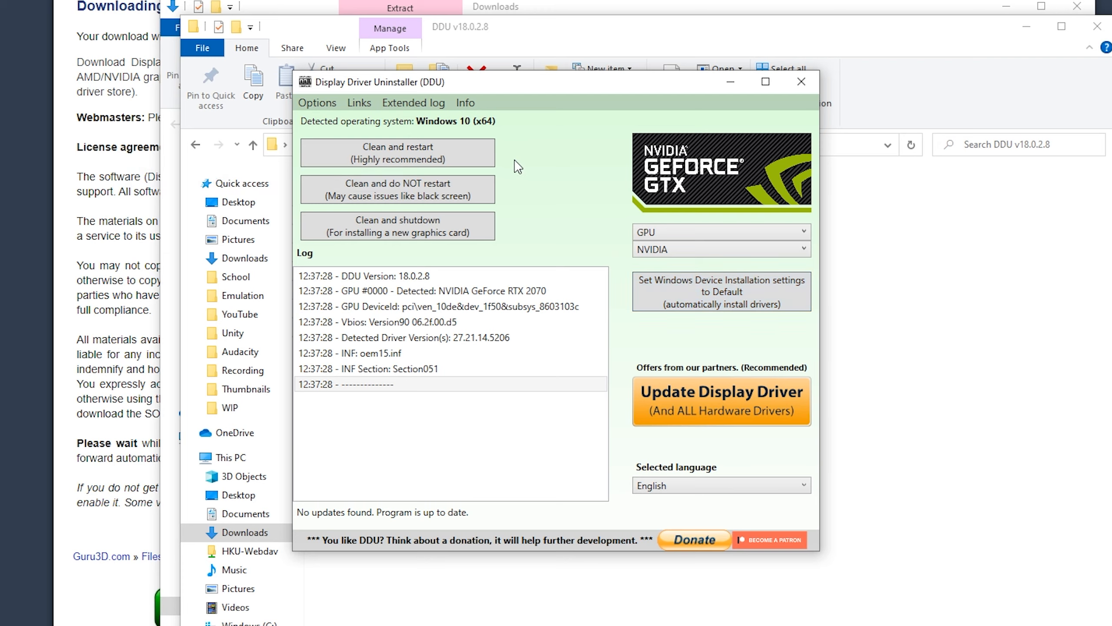
{"action": "mouse_move", "coordinate": [389, 196]}
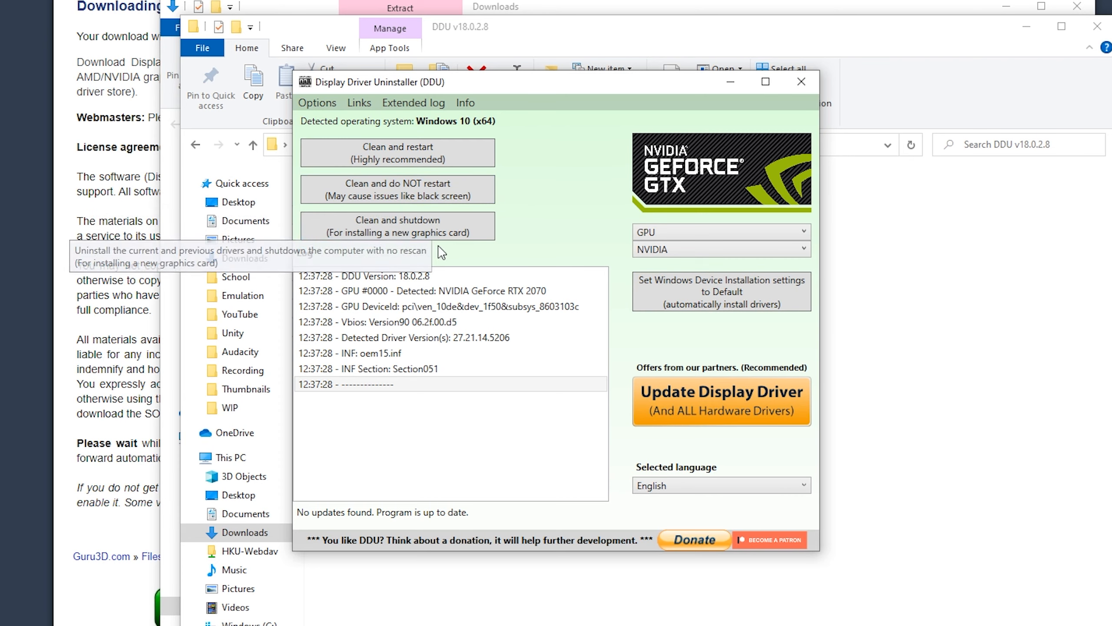
{"action": "mouse_move", "coordinate": [367, 154]}
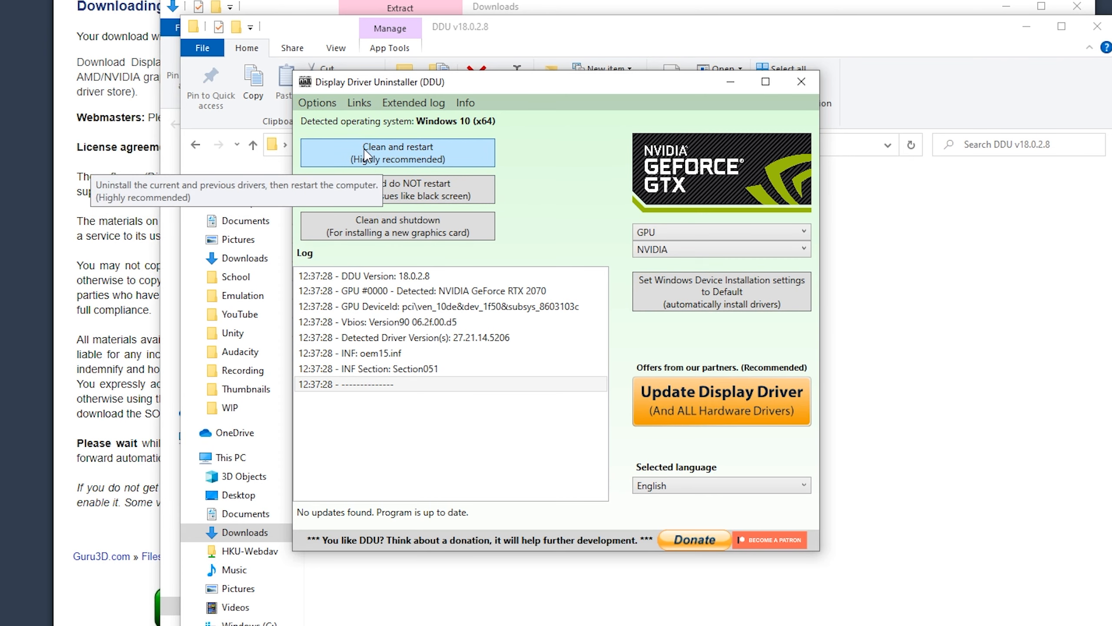
{"action": "mouse_move", "coordinate": [462, 163]}
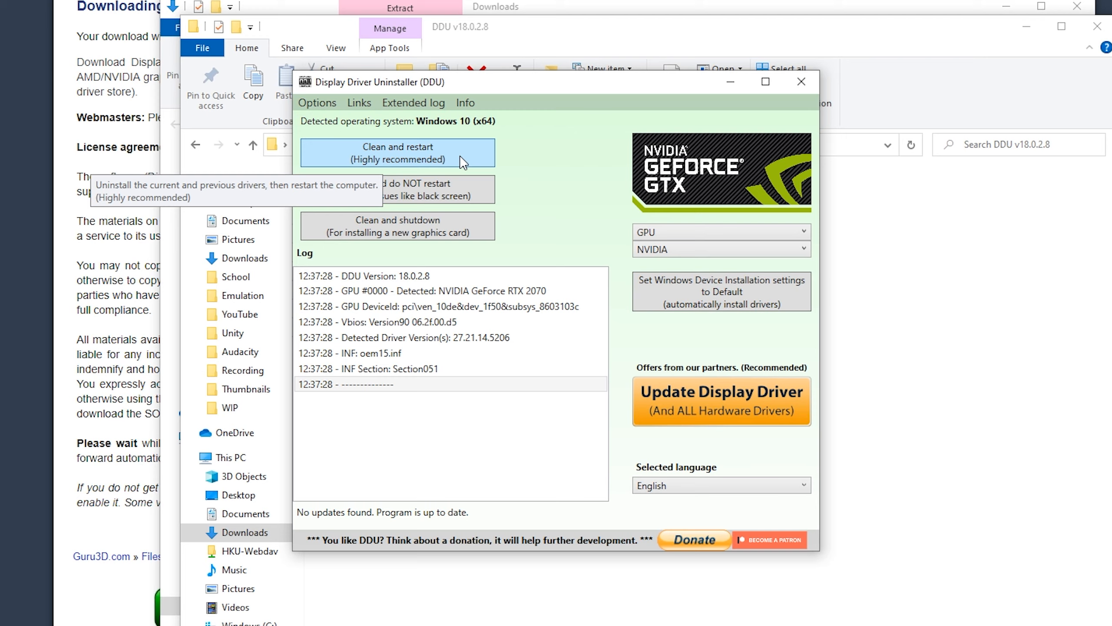
{"action": "mouse_move", "coordinate": [461, 163]}
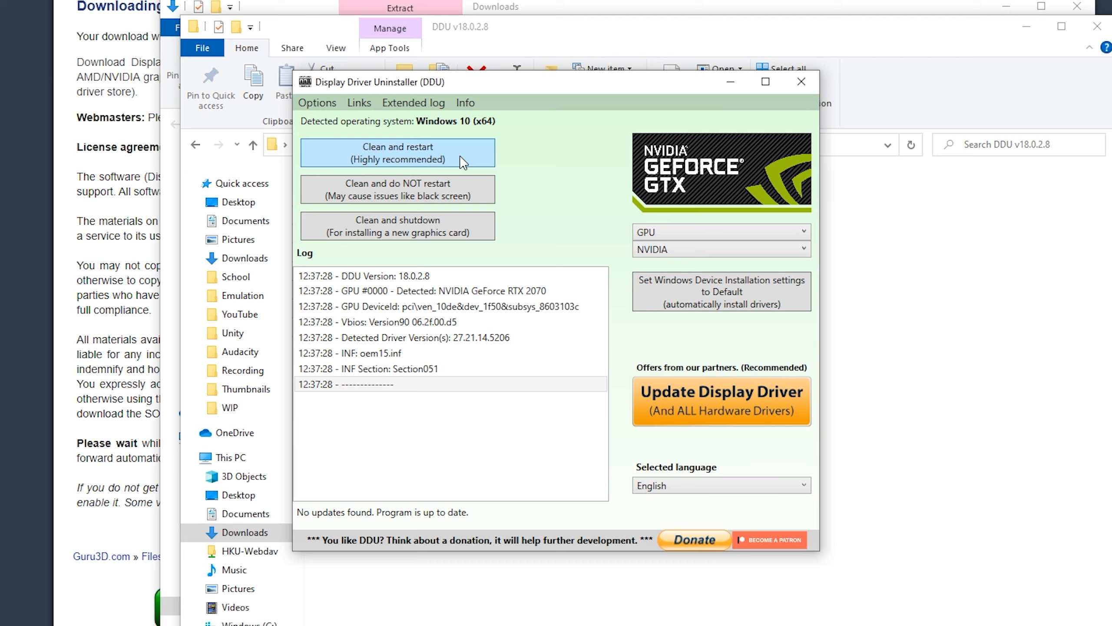
{"action": "mouse_move", "coordinate": [387, 155]}
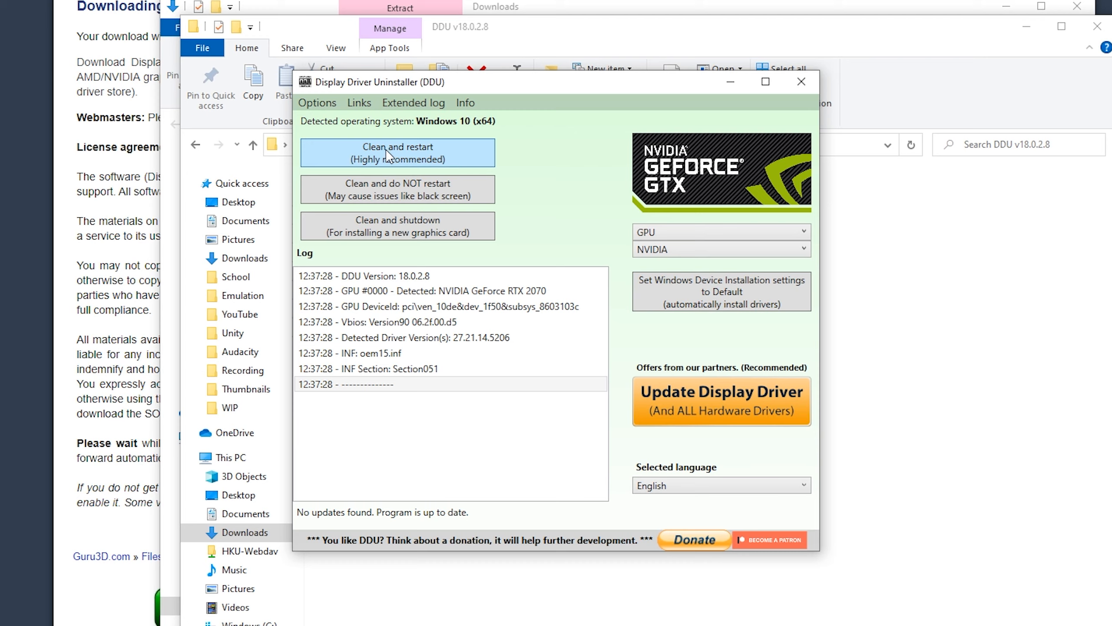
{"action": "mouse_move", "coordinate": [445, 161]}
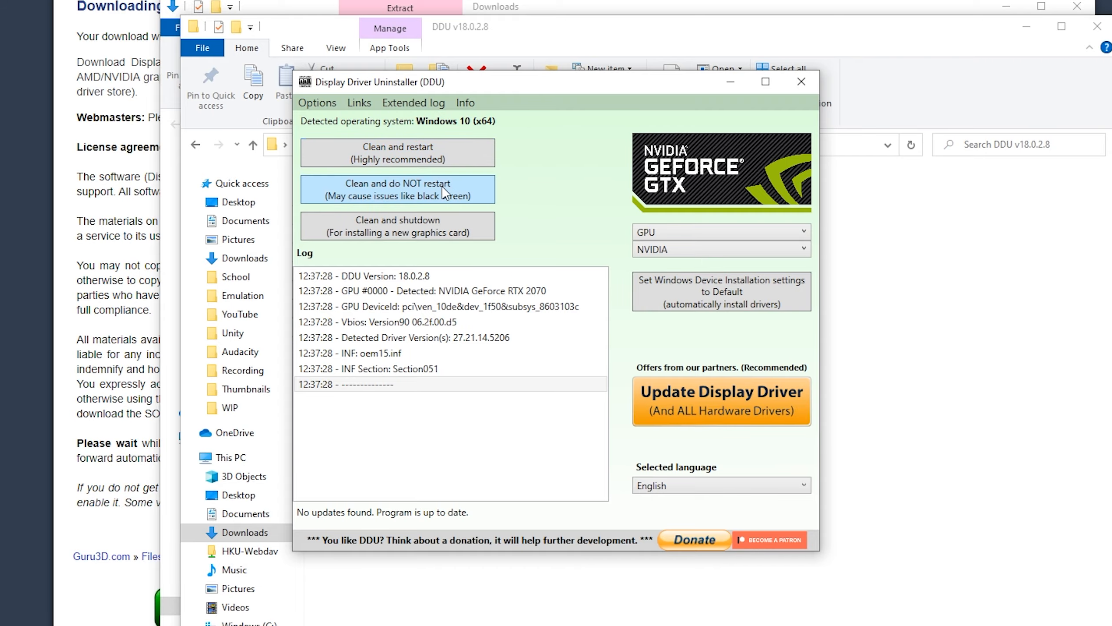
{"action": "left_click", "coordinate": [721, 401]}
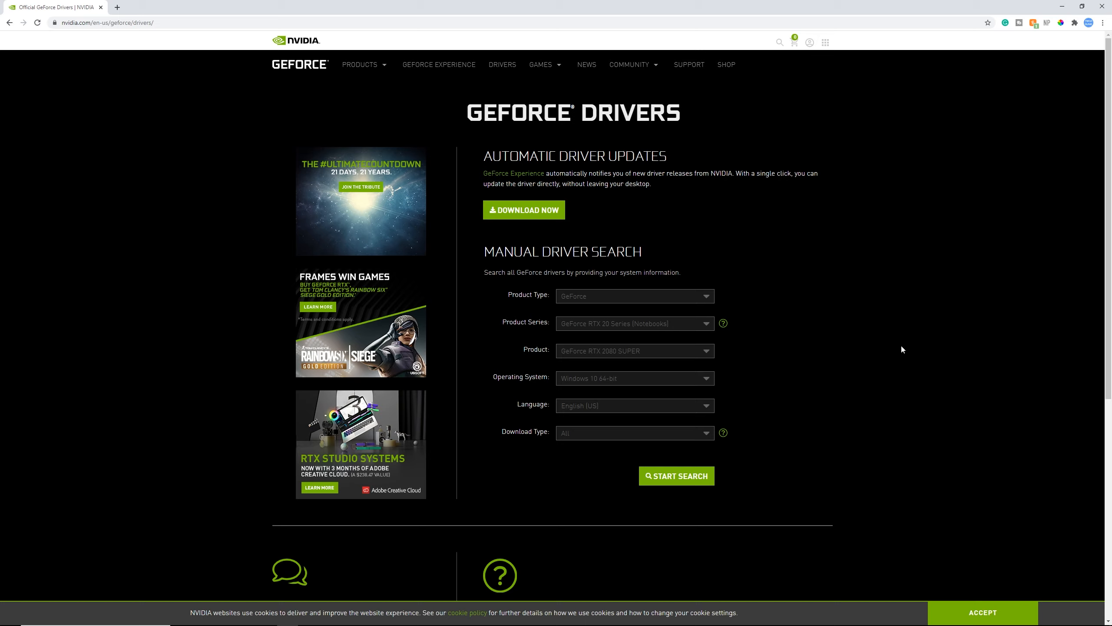
{"action": "mouse_move", "coordinate": [686, 238]}
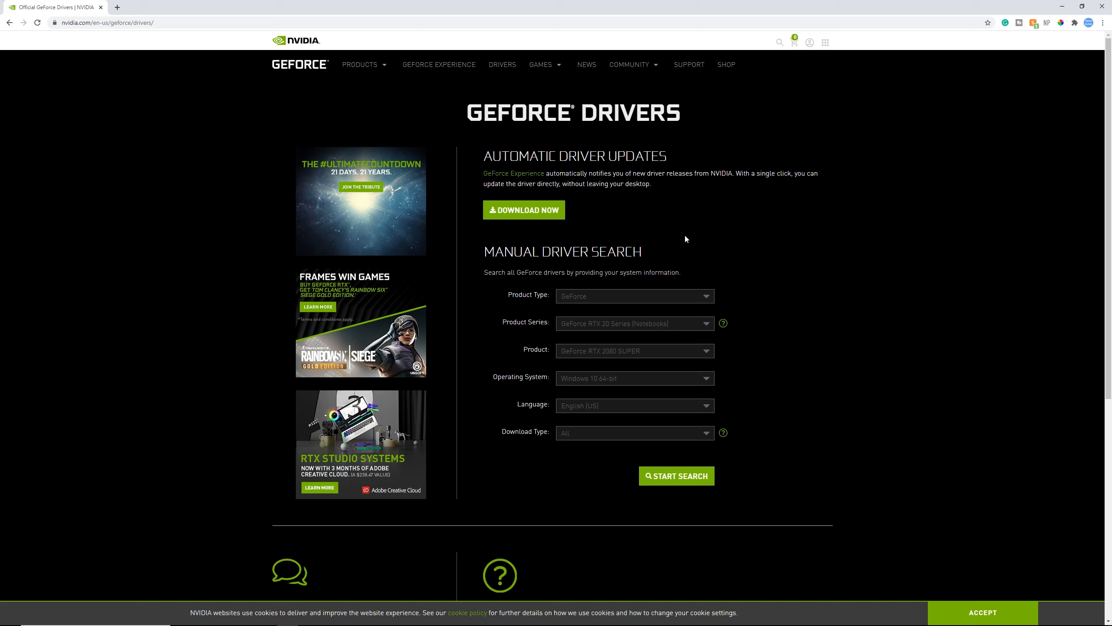
{"action": "mouse_move", "coordinate": [712, 231]}
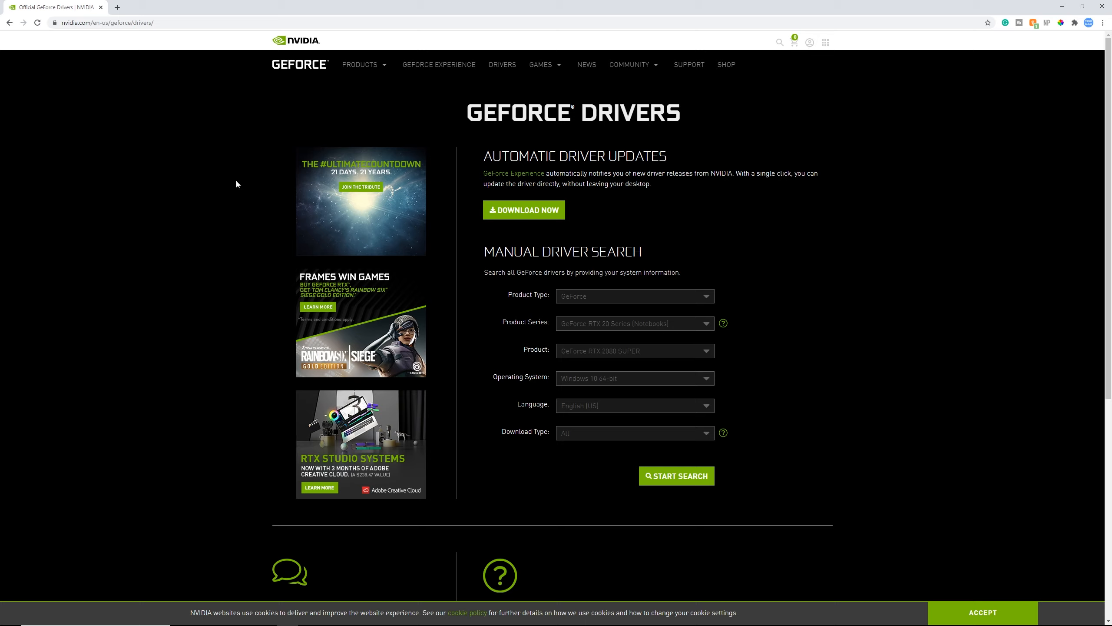
{"action": "mouse_move", "coordinate": [626, 205]}
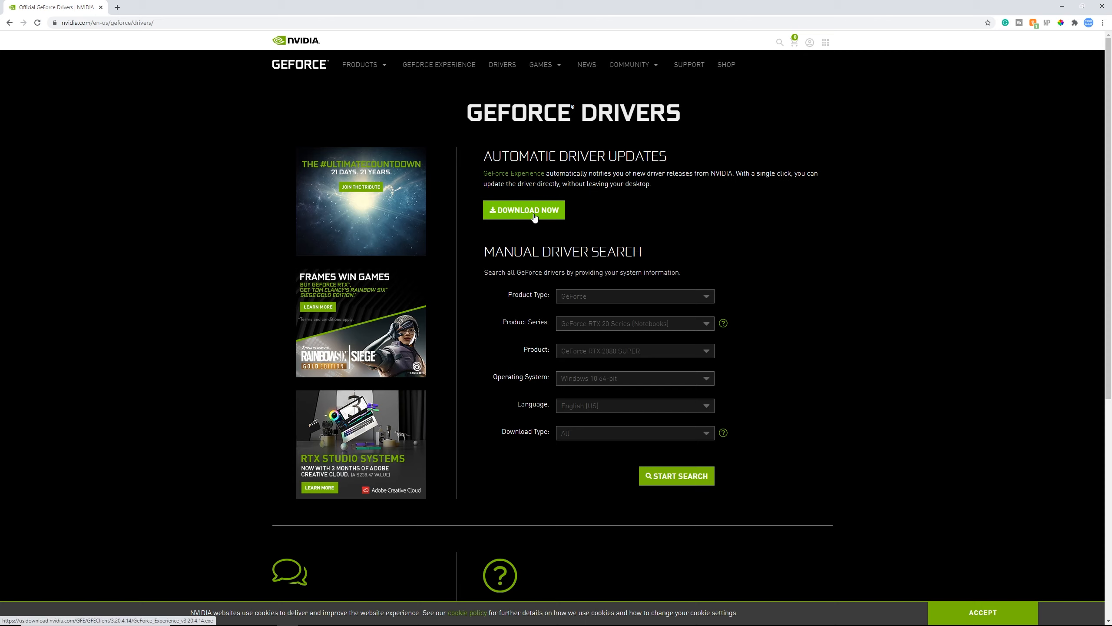
Step: Download the GeForce Experience installer from Automatic Driver Updates and save it to Downloads
{"action": "left_click", "coordinate": [523, 210]}
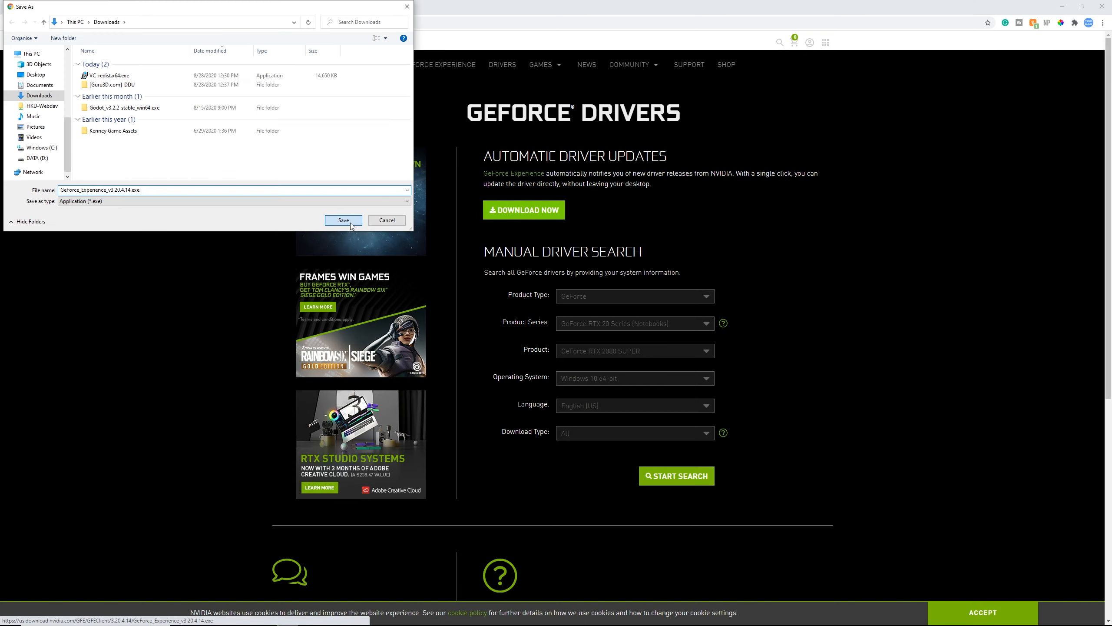
{"action": "left_click", "coordinate": [343, 220]}
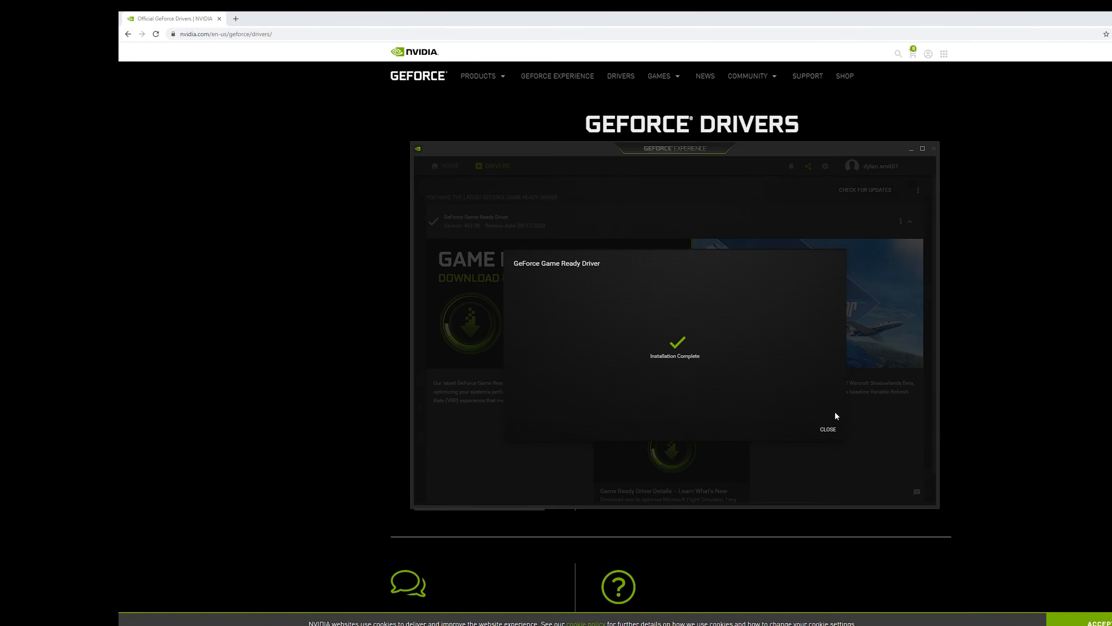
{"action": "mouse_move", "coordinate": [832, 432]}
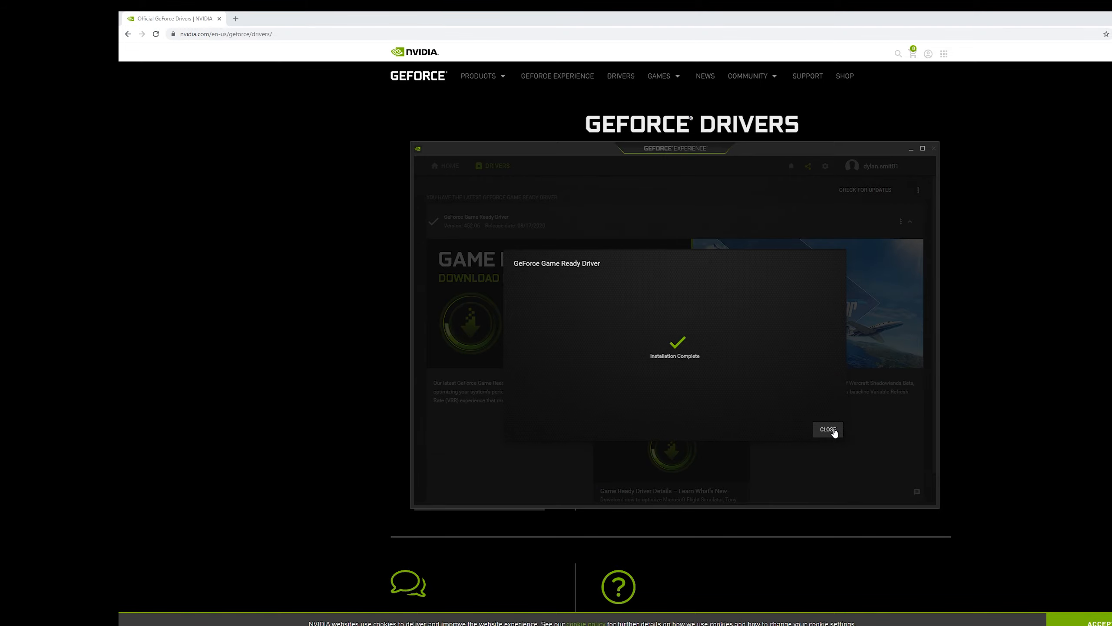
Step: Close the GeForce Experience 'Installation Complete' notice
{"action": "left_click", "coordinate": [827, 429]}
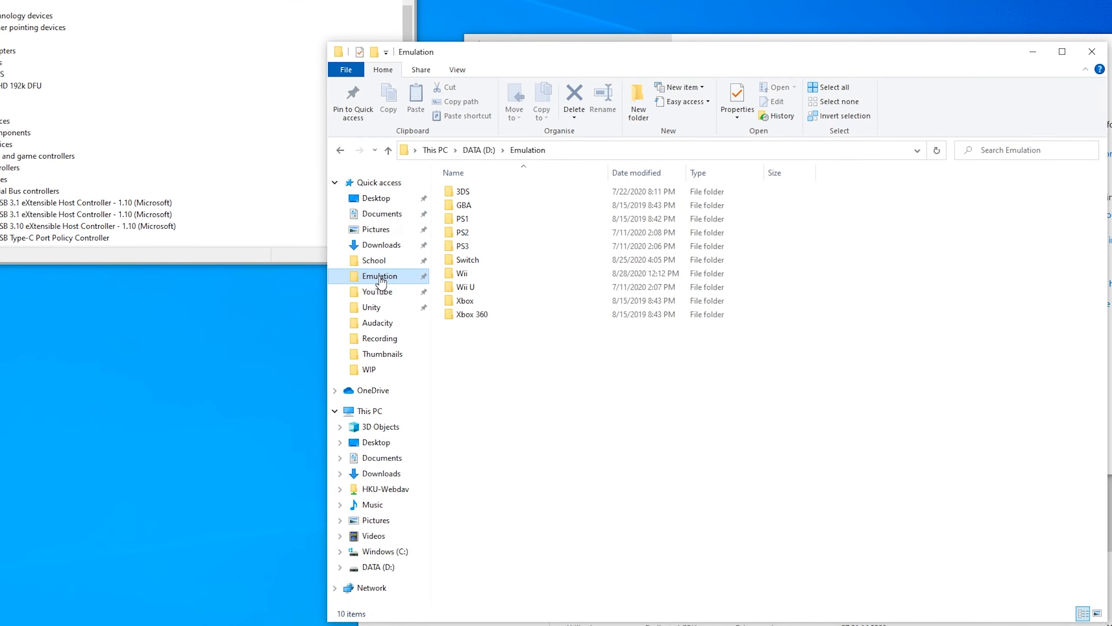
Step: Open Emulation\PS3\RPCS3 and launch rpcs3.exe
{"action": "double_click", "coordinate": [462, 246]}
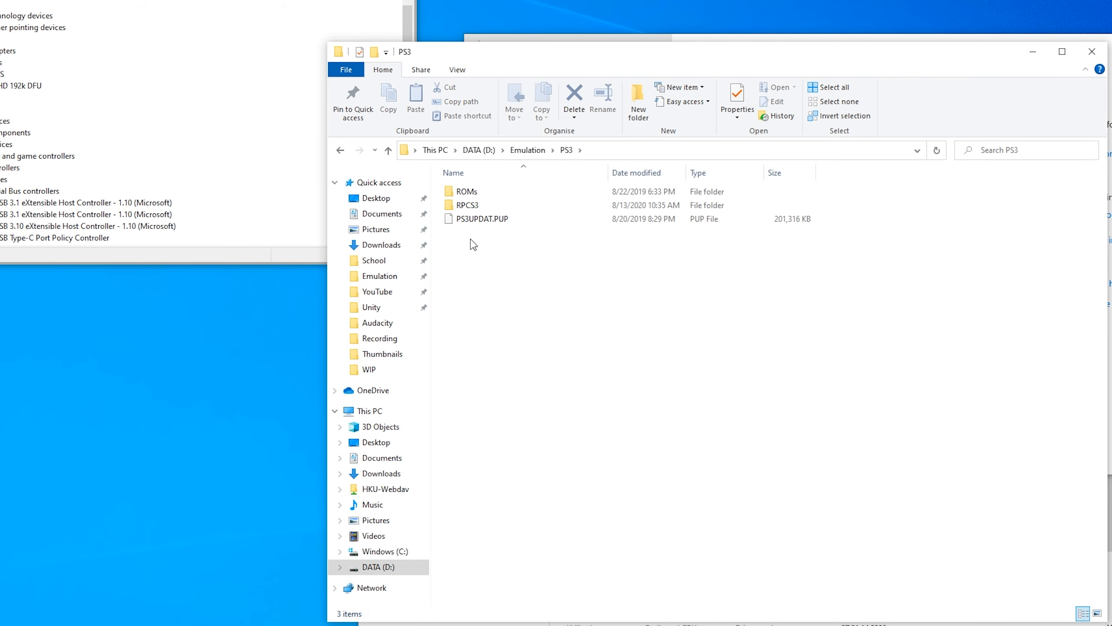
{"action": "double_click", "coordinate": [467, 205]}
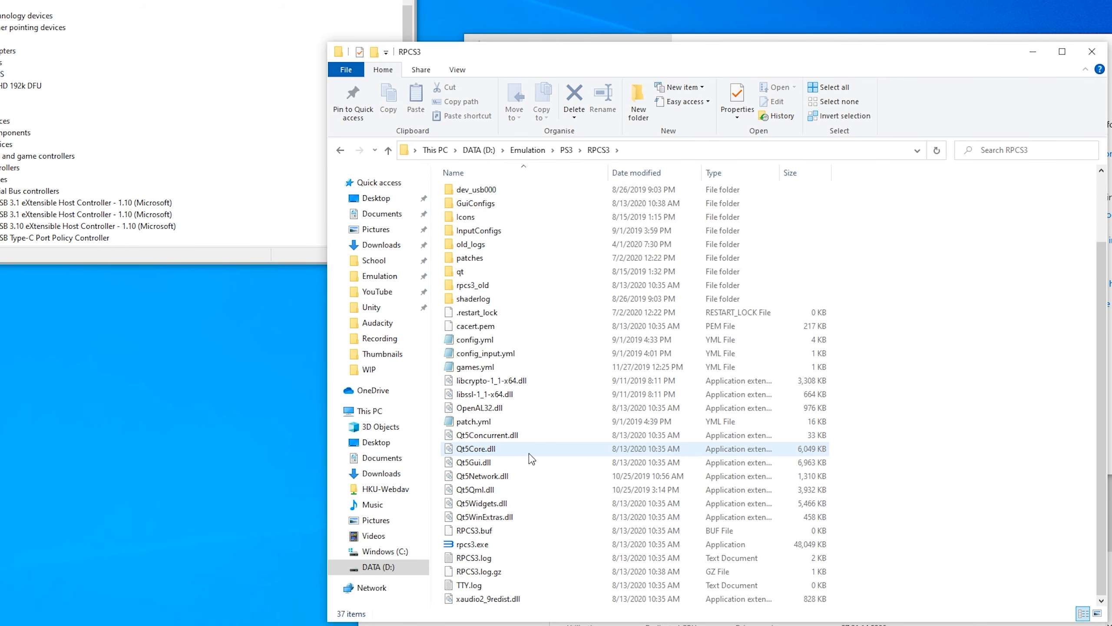
{"action": "mouse_move", "coordinate": [468, 543]}
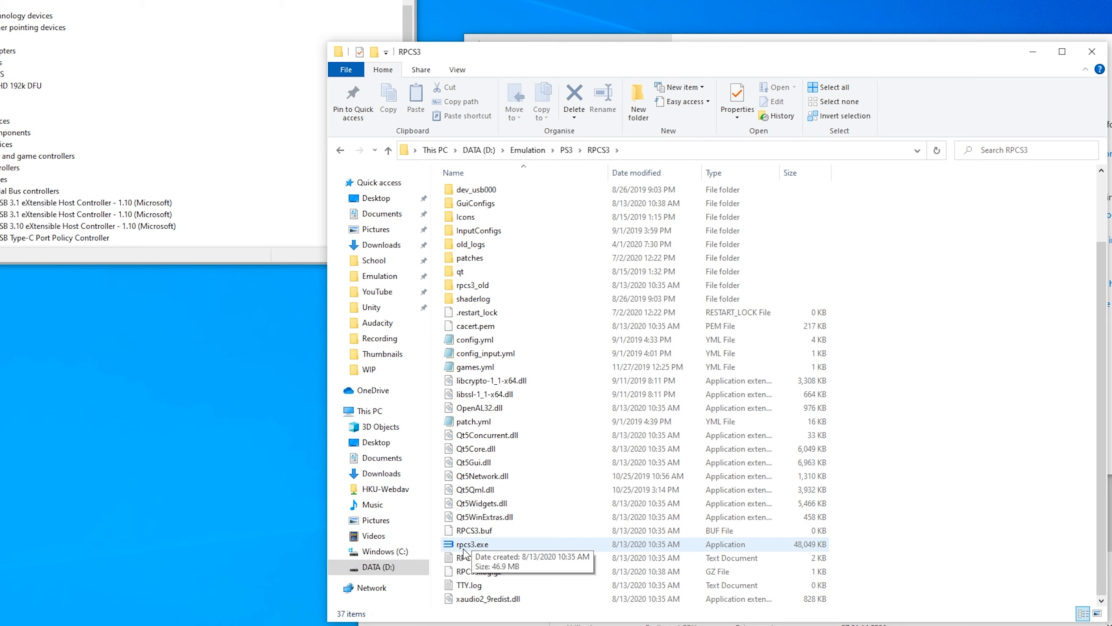
{"action": "left_click", "coordinate": [474, 544]}
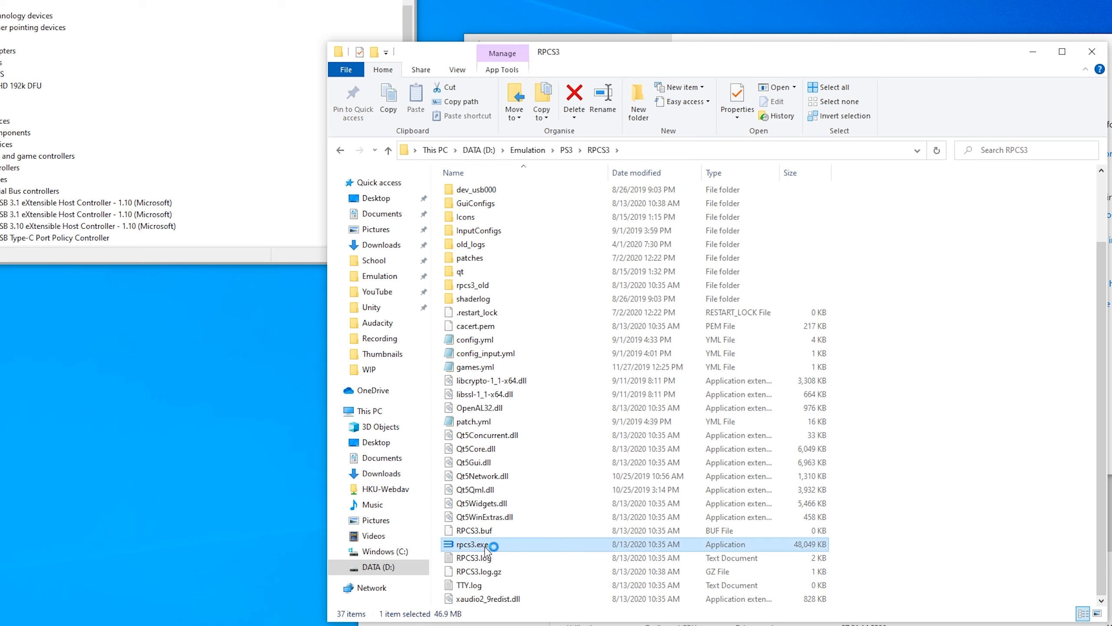
{"action": "mouse_move", "coordinate": [487, 553]}
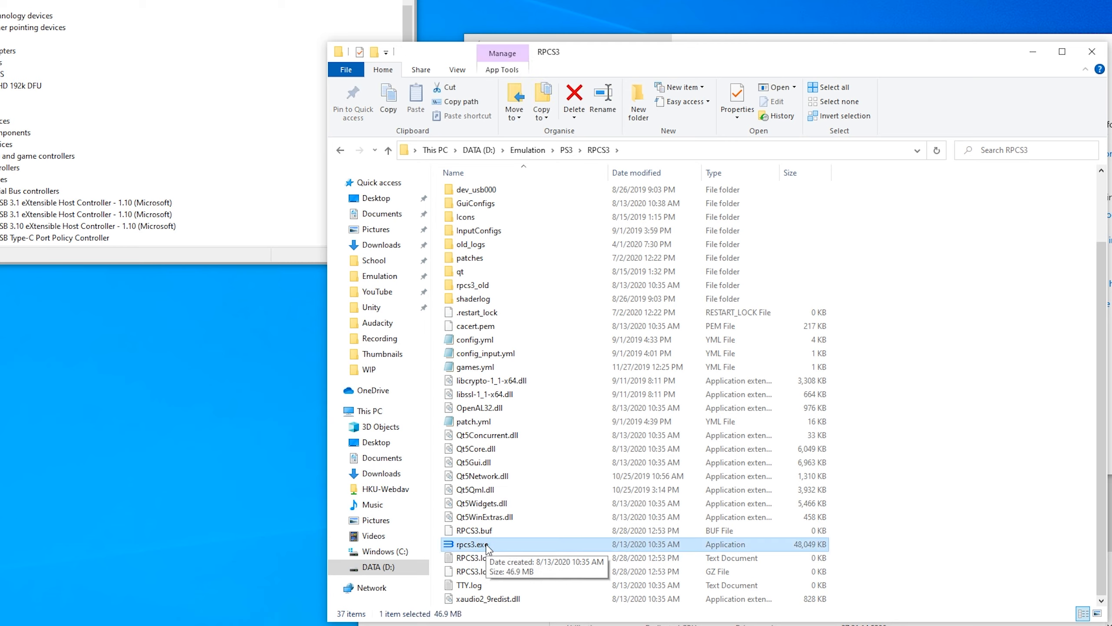
{"action": "double_click", "coordinate": [467, 544]}
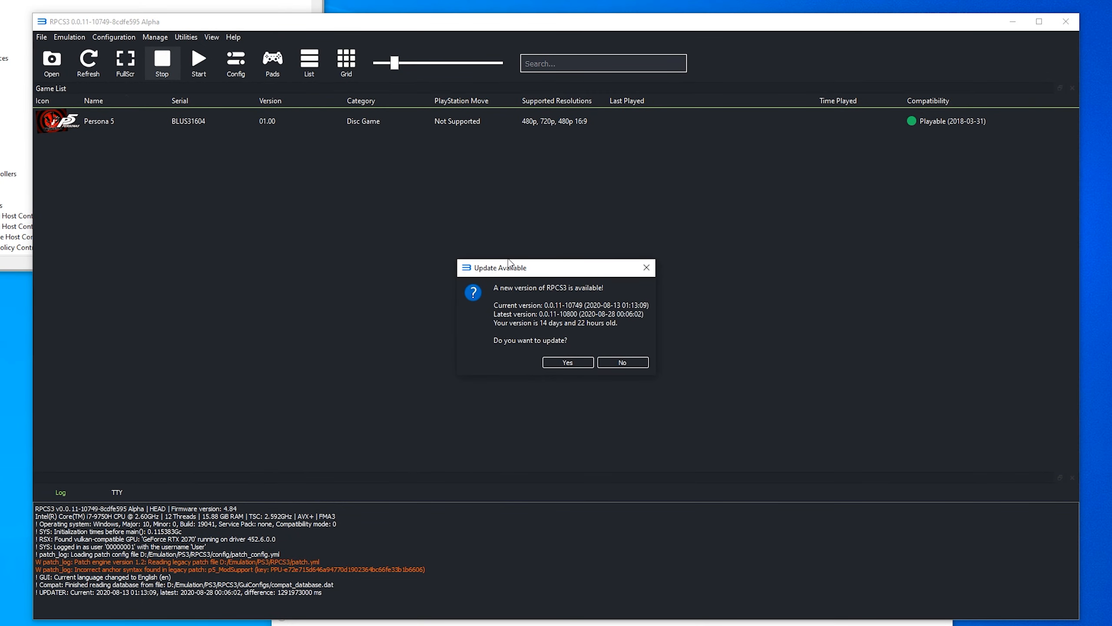
Step: Answer No to the RPCS3 update, then pick Vulkan in Config's GPU Renderer dropdown
{"action": "left_click", "coordinate": [623, 363]}
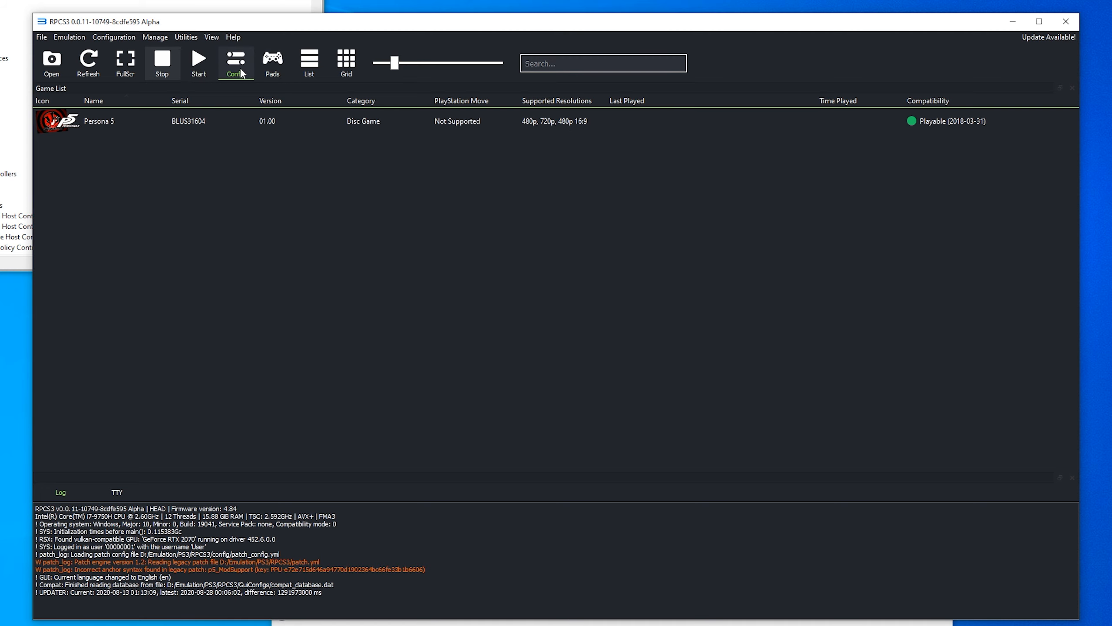
{"action": "left_click", "coordinate": [236, 59]}
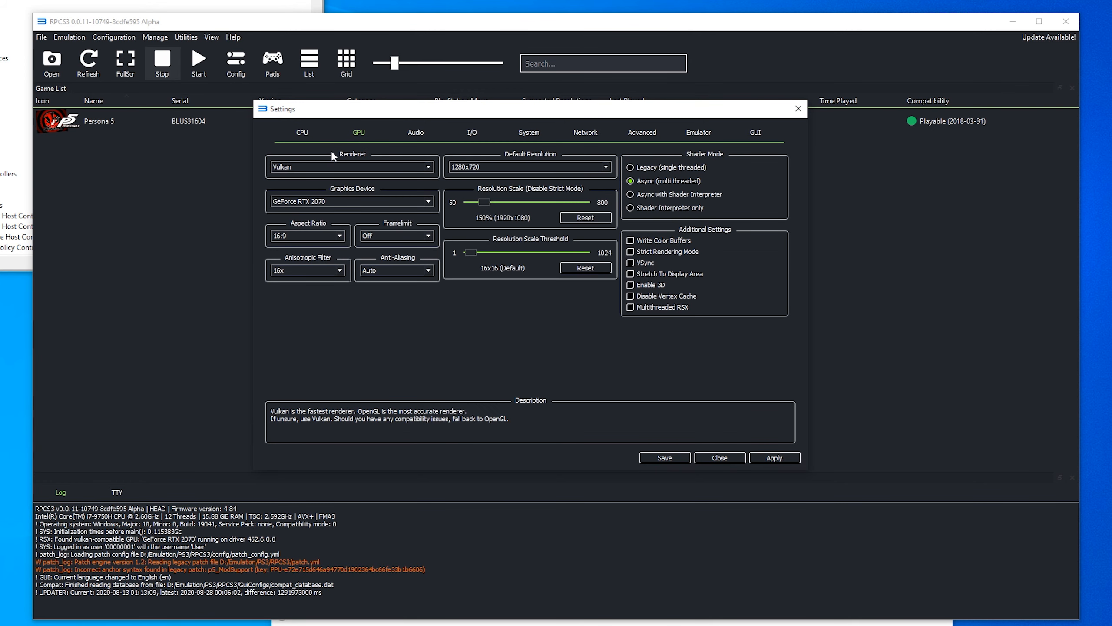
{"action": "left_click", "coordinate": [351, 167]}
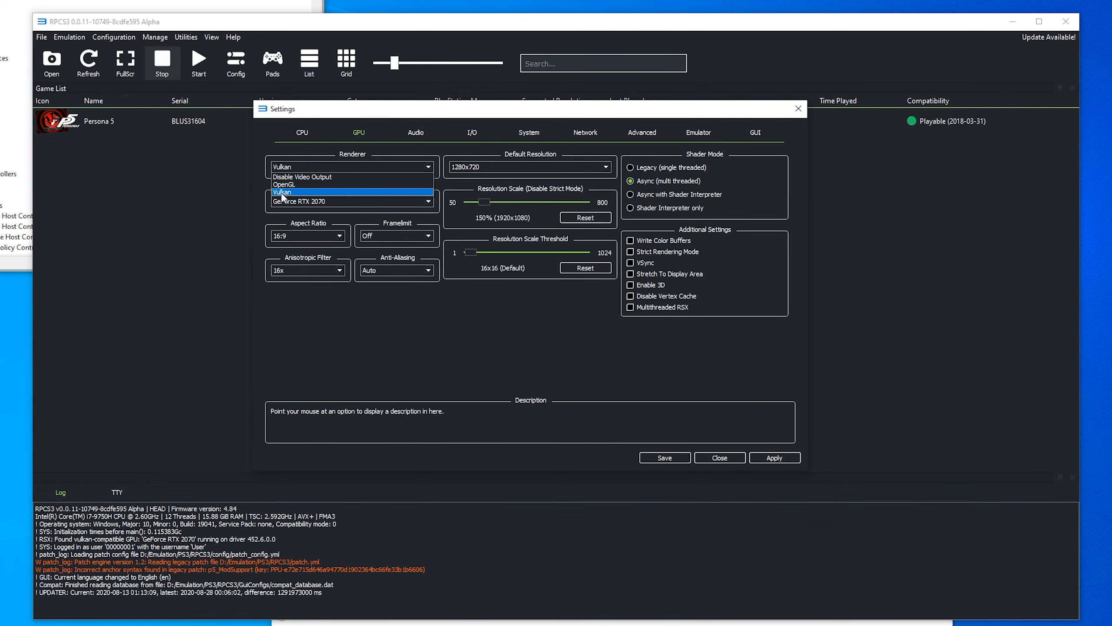
{"action": "left_click", "coordinate": [282, 192]}
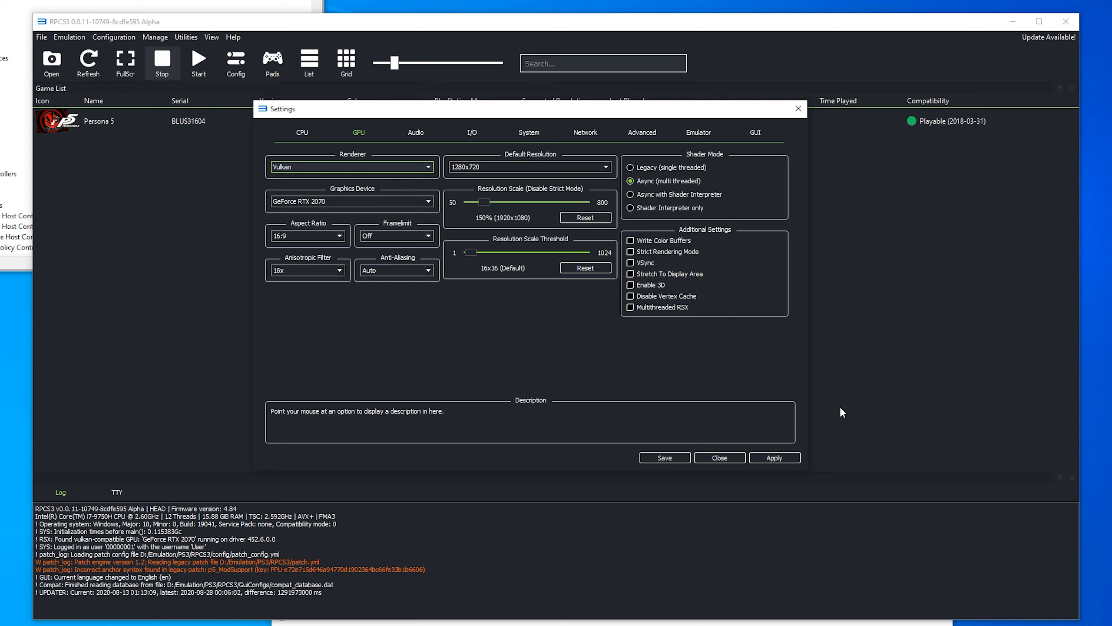
{"action": "mouse_move", "coordinate": [700, 413]}
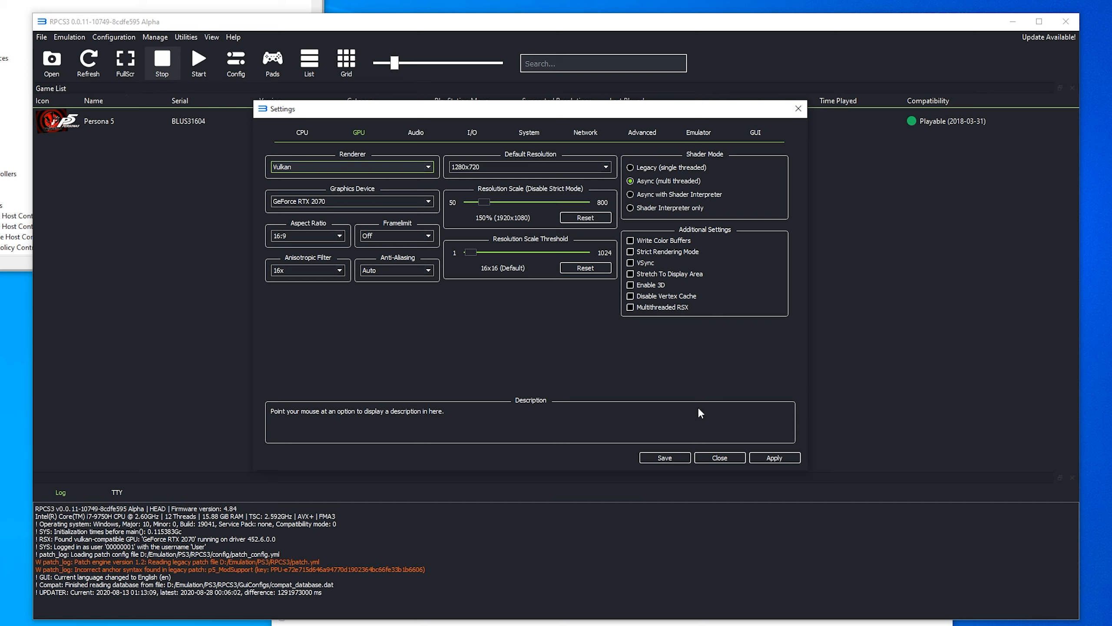